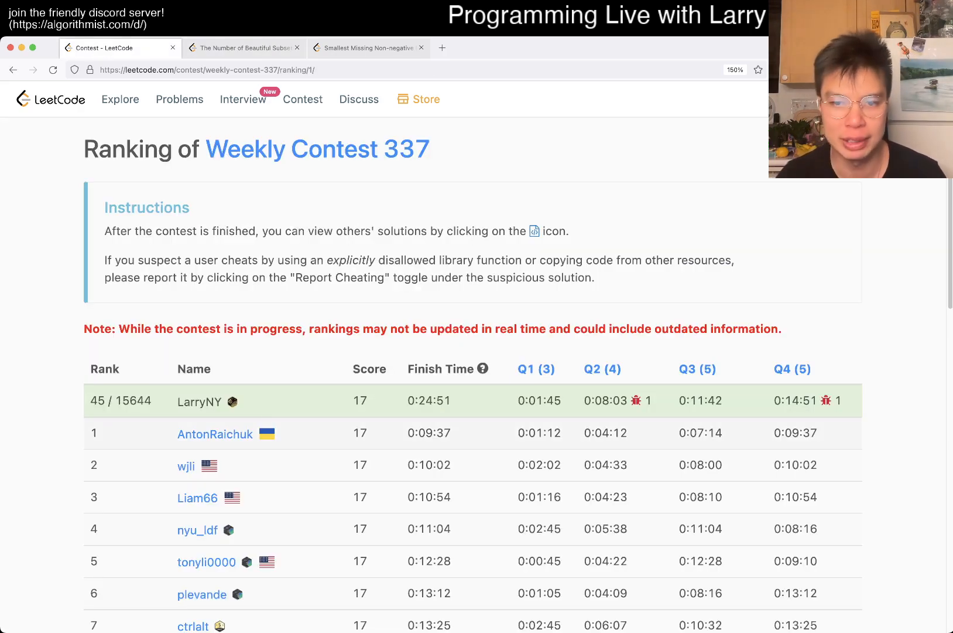
# Step: Switch from the contest ranking to the Beautiful Subsets problem tab
pyautogui.click(243, 47)
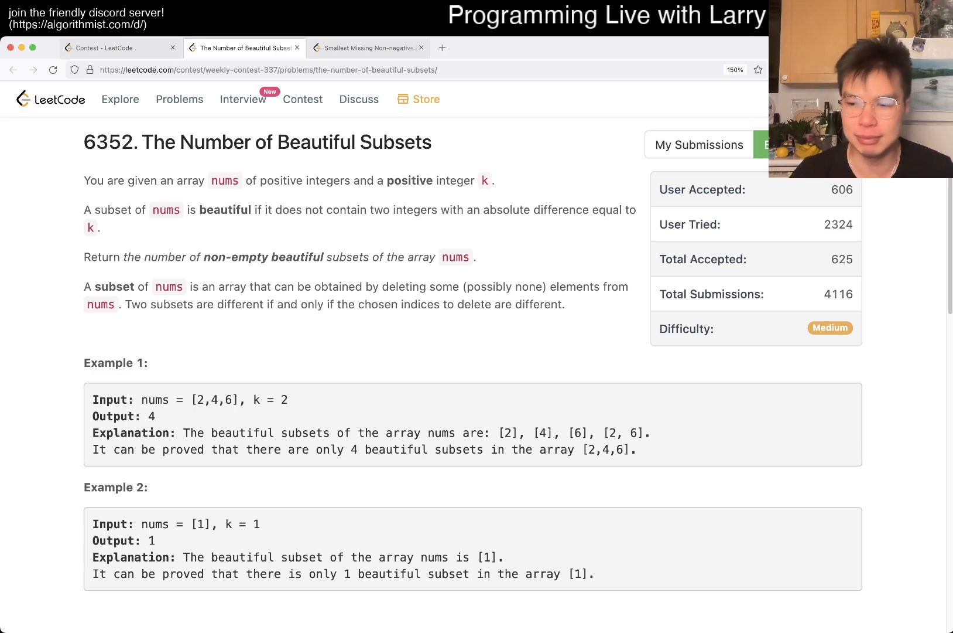
# Step: Review the nums.length constraint and scroll through the Python3 backtracking solution
pyautogui.scroll(-3)
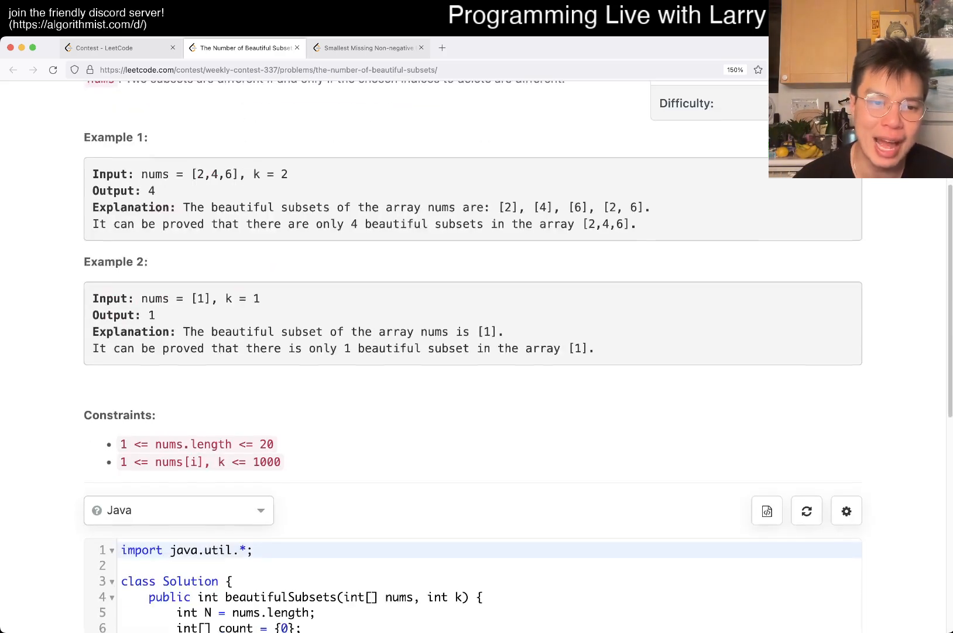
pyautogui.doubleClick(196, 444)
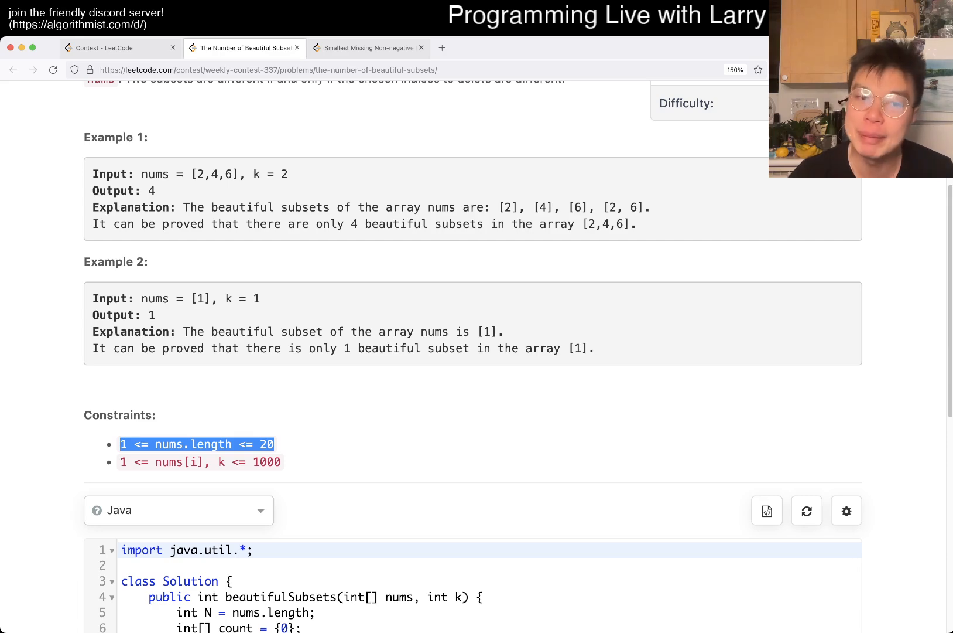
pyautogui.click(178, 510)
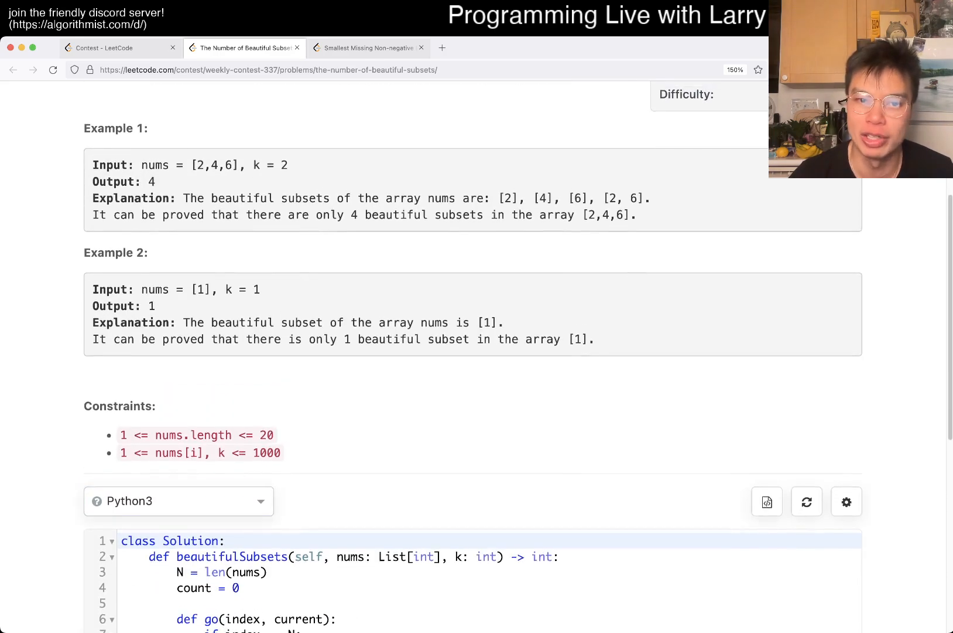
pyautogui.scroll(3)
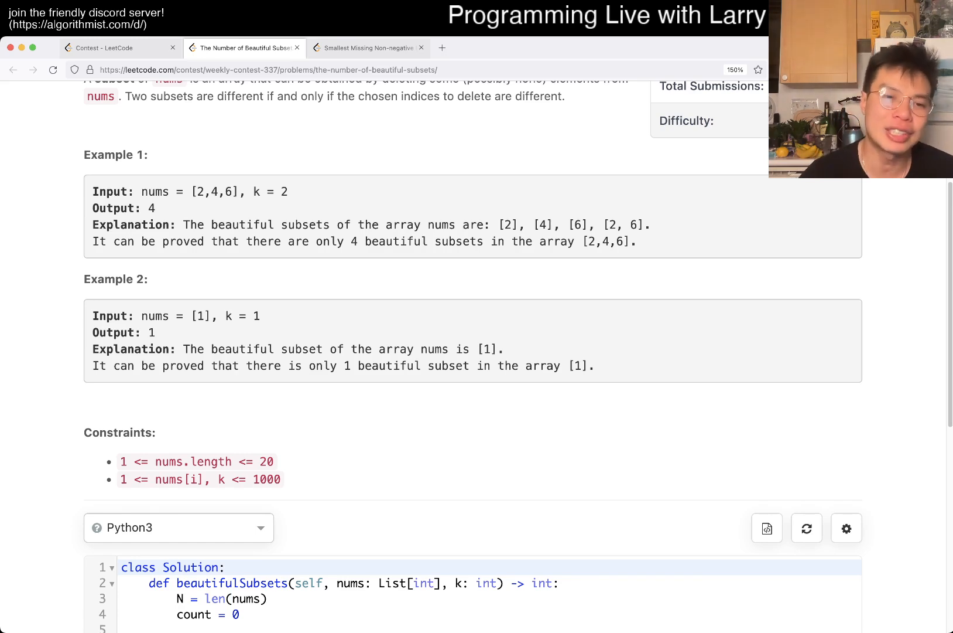
pyautogui.scroll(3)
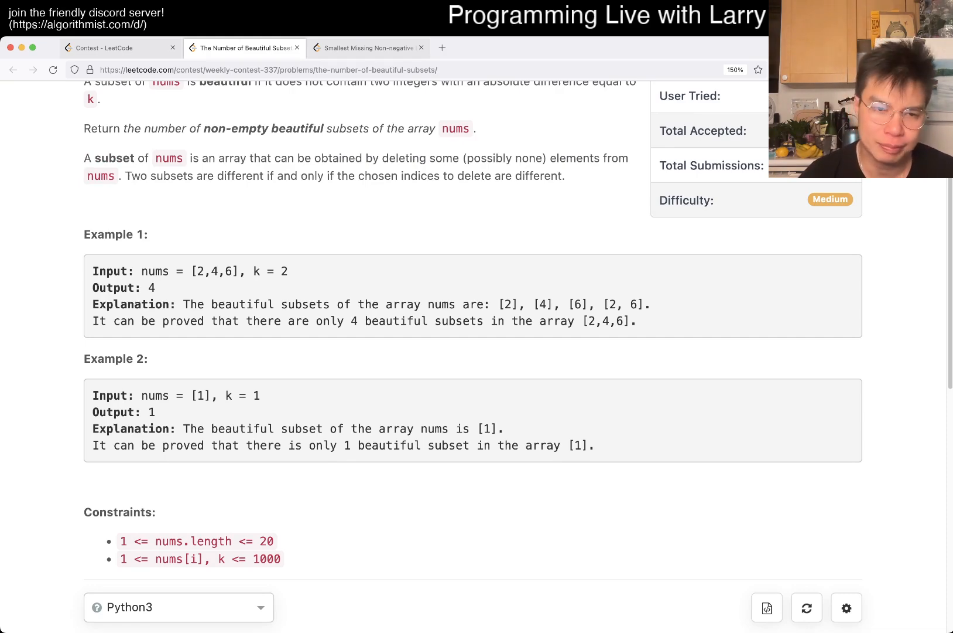
pyautogui.scroll(3)
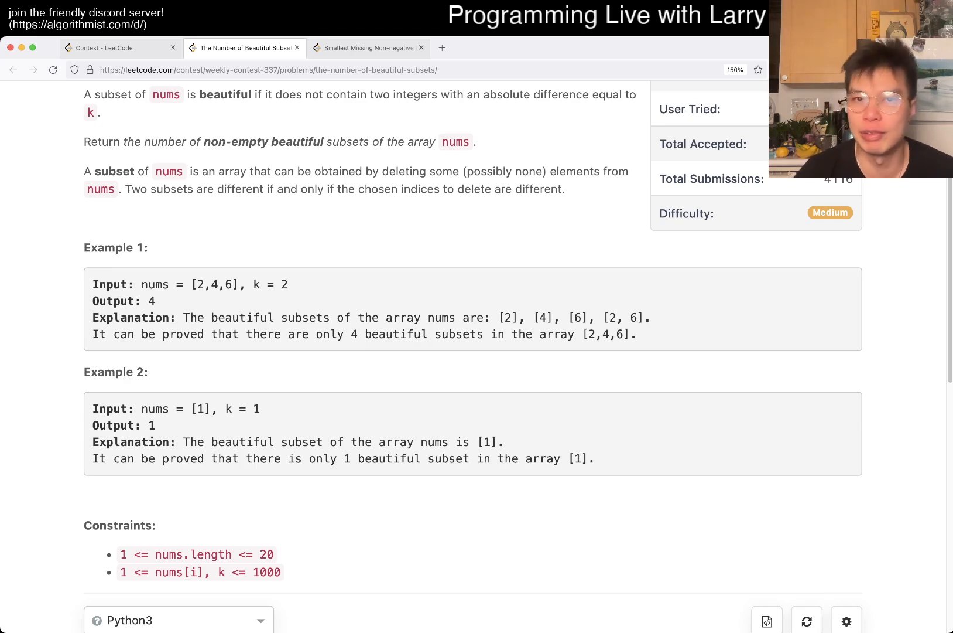
pyautogui.scroll(-3)
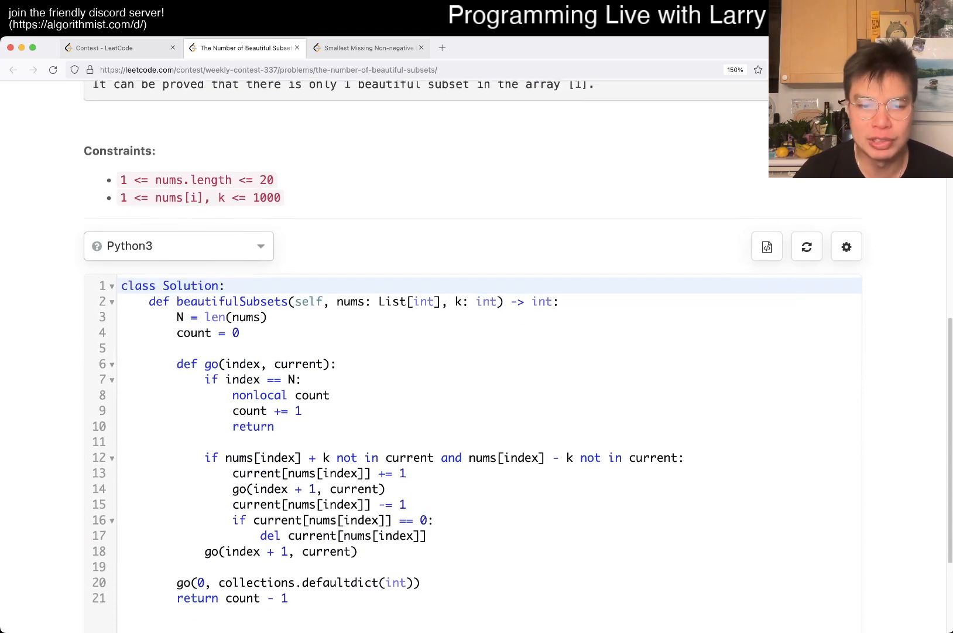
# Step: Append a '# <-' marker comment after the first recursive go(index + 1, current) call
pyautogui.scroll(3)
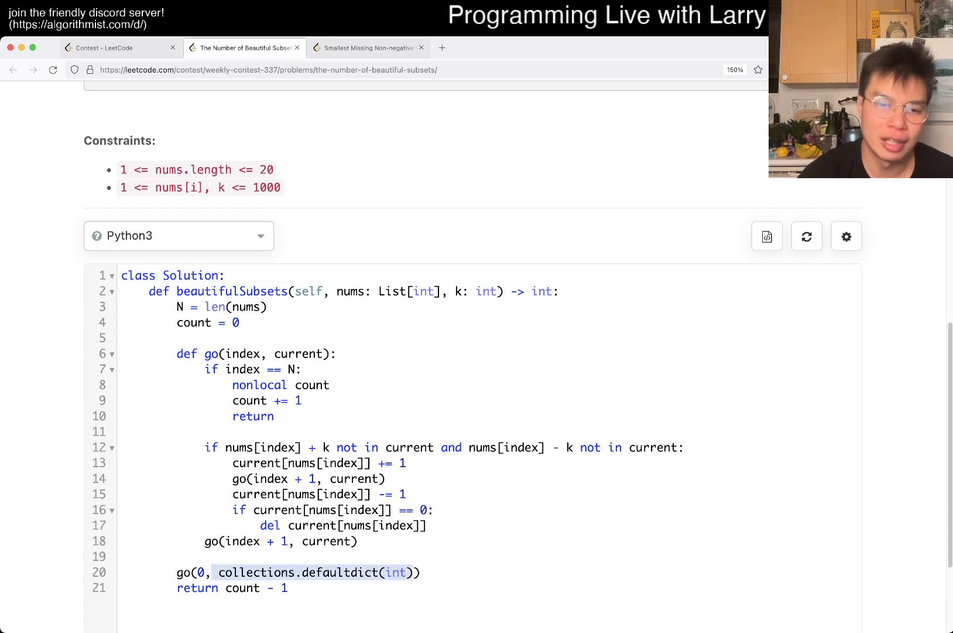
pyautogui.click(358, 542)
pyautogui.write(' <-')
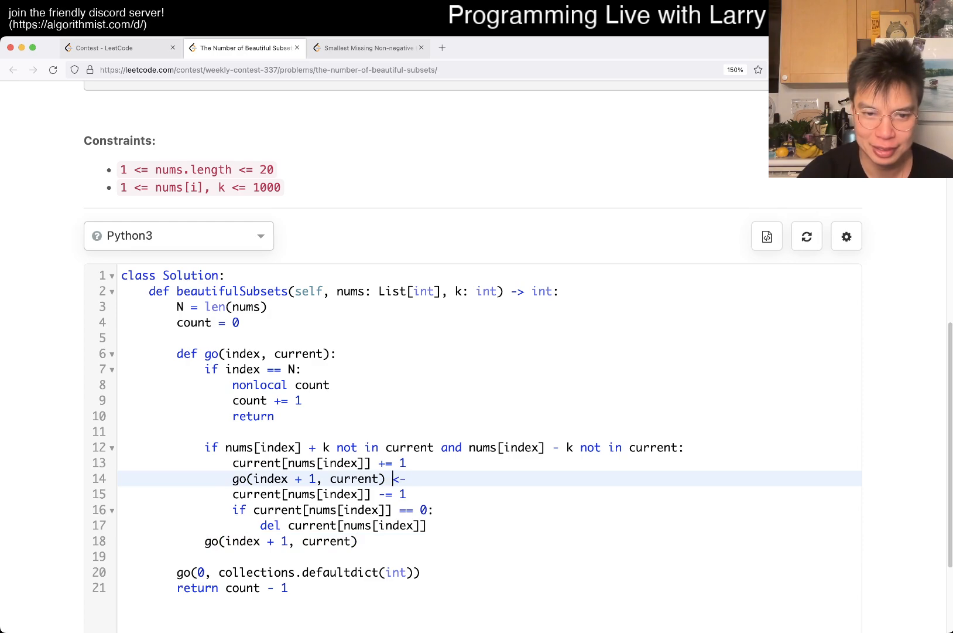
pyautogui.write('# <')
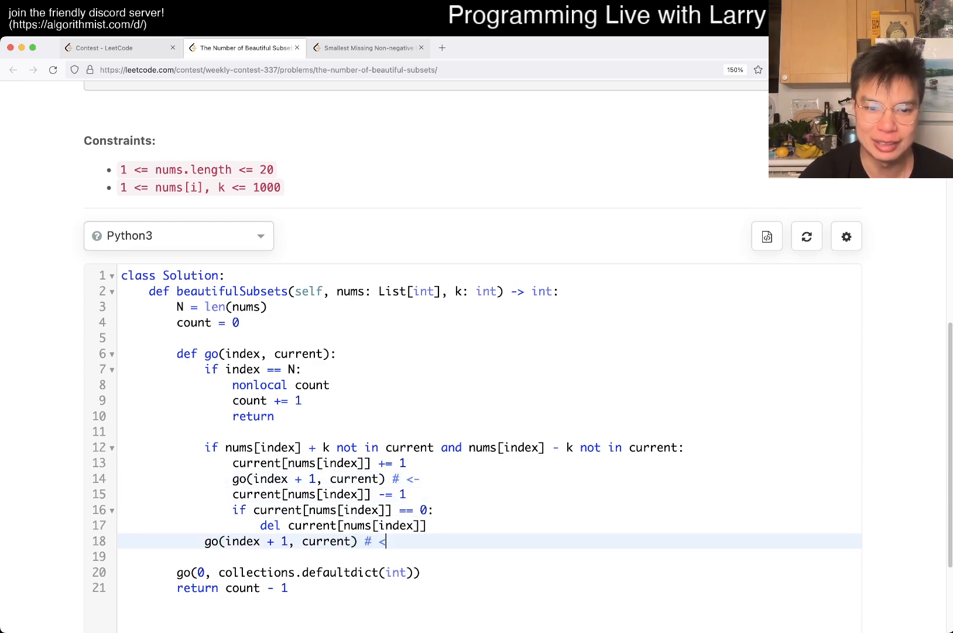
pyautogui.write('-')
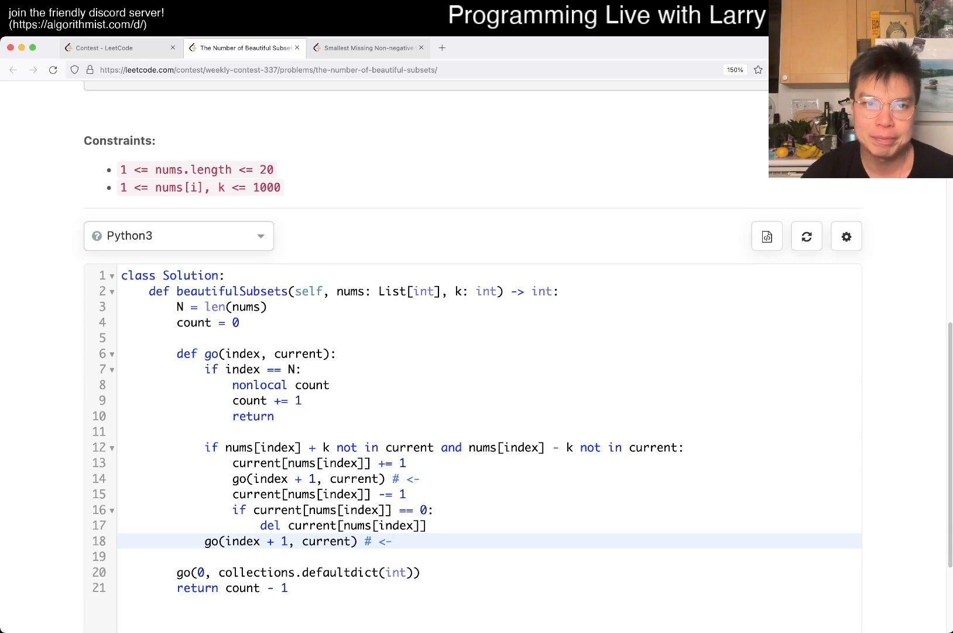
pyautogui.scroll(3)
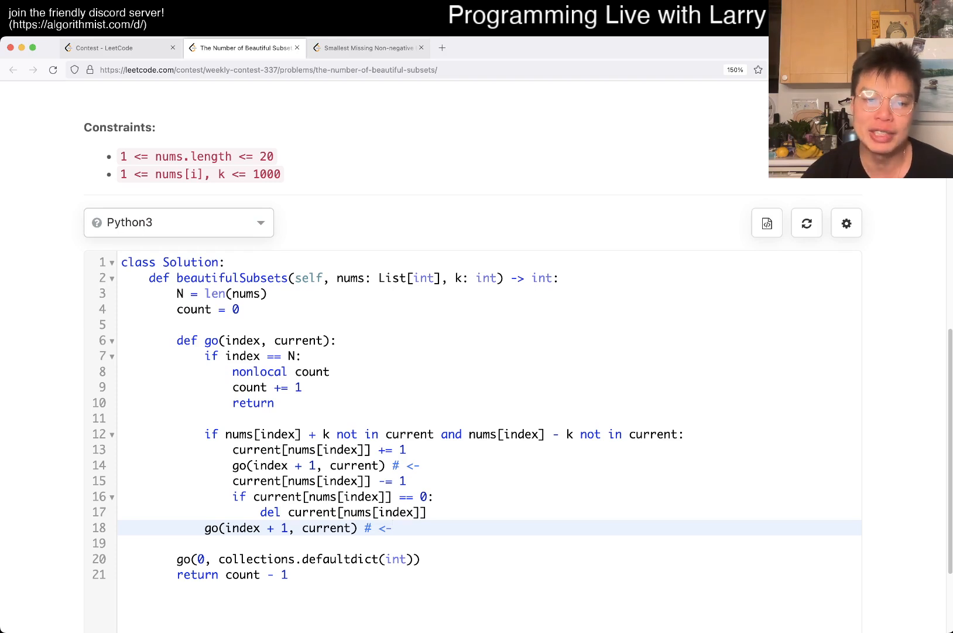
pyautogui.click(328, 465)
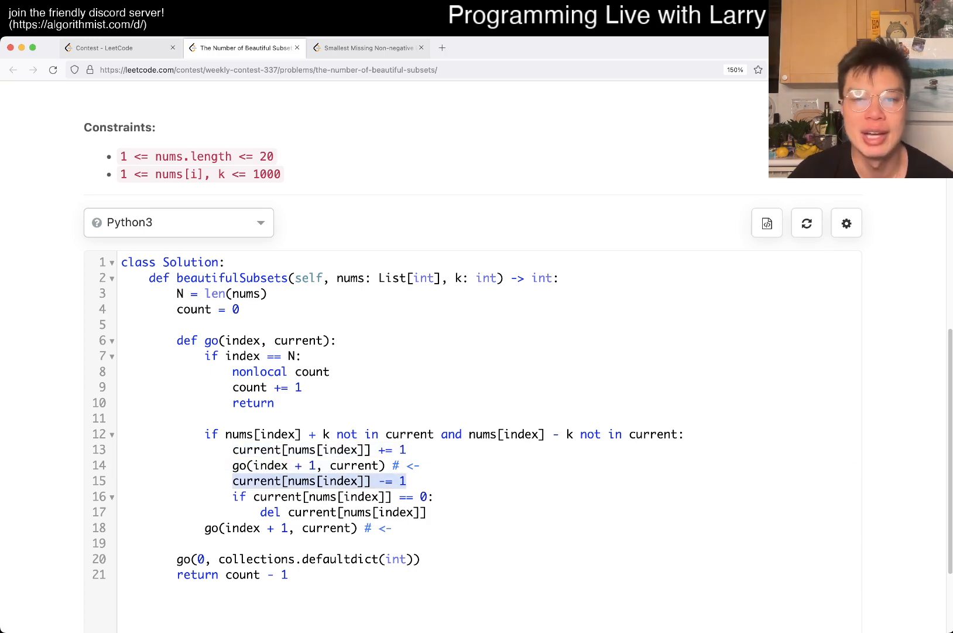
pyautogui.scroll(3)
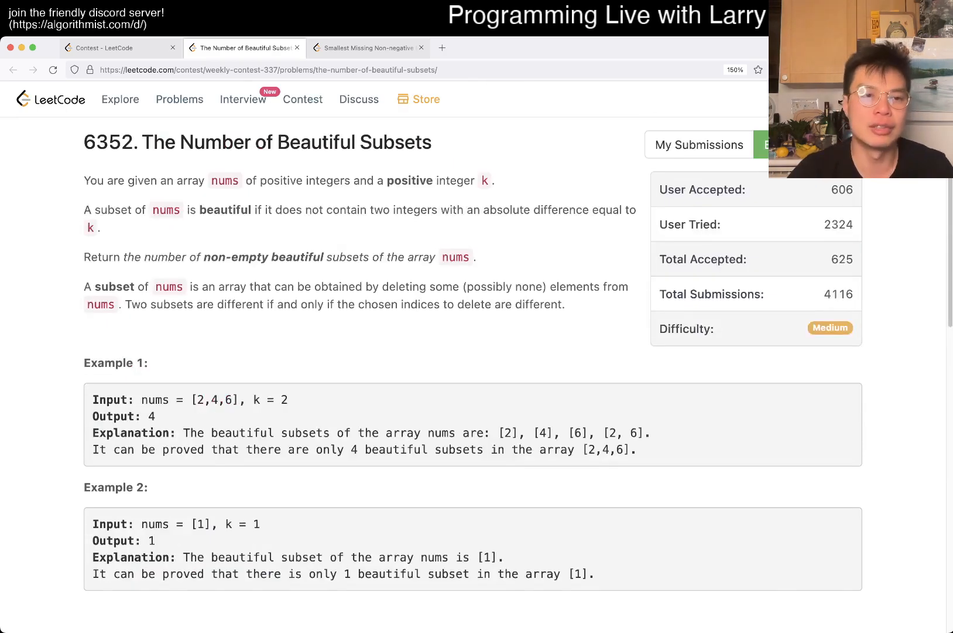
pyautogui.scroll(-3)
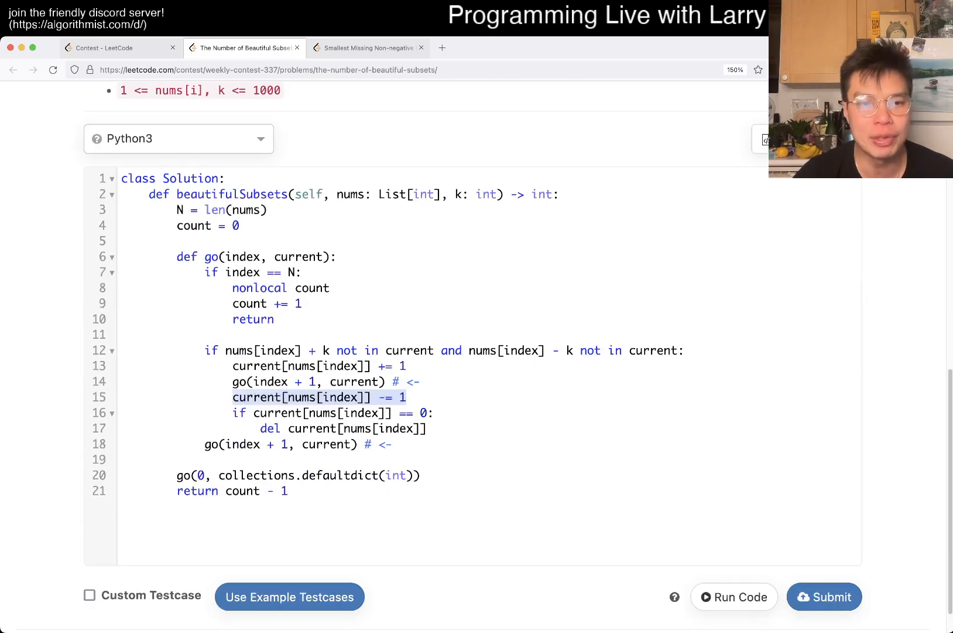
pyautogui.scroll(3)
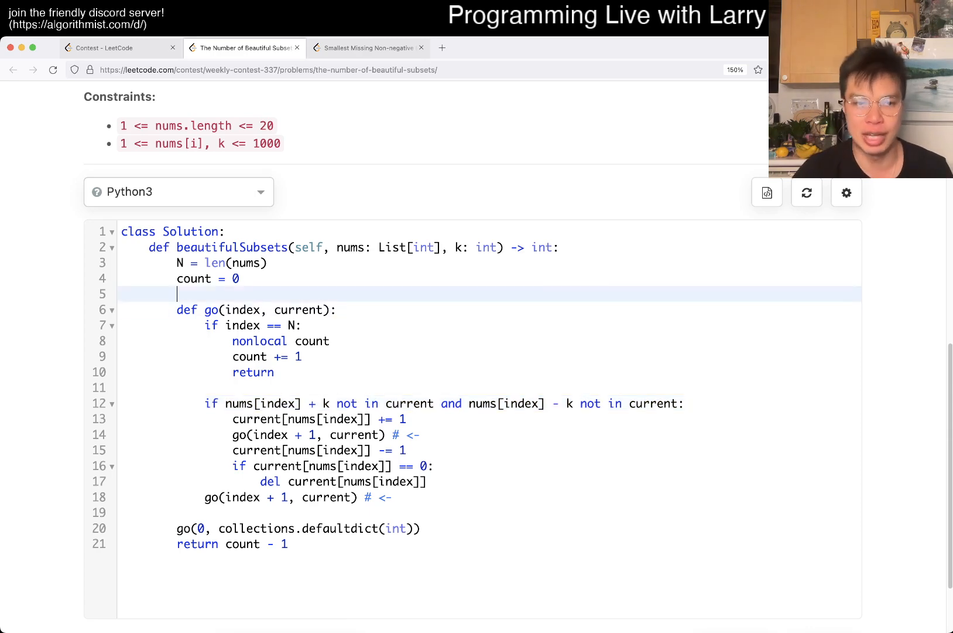
# Step: Add the '# O(2^N) space' and '# Powerset' comment lines above the go function
pyautogui.write('# O(2^N) time')
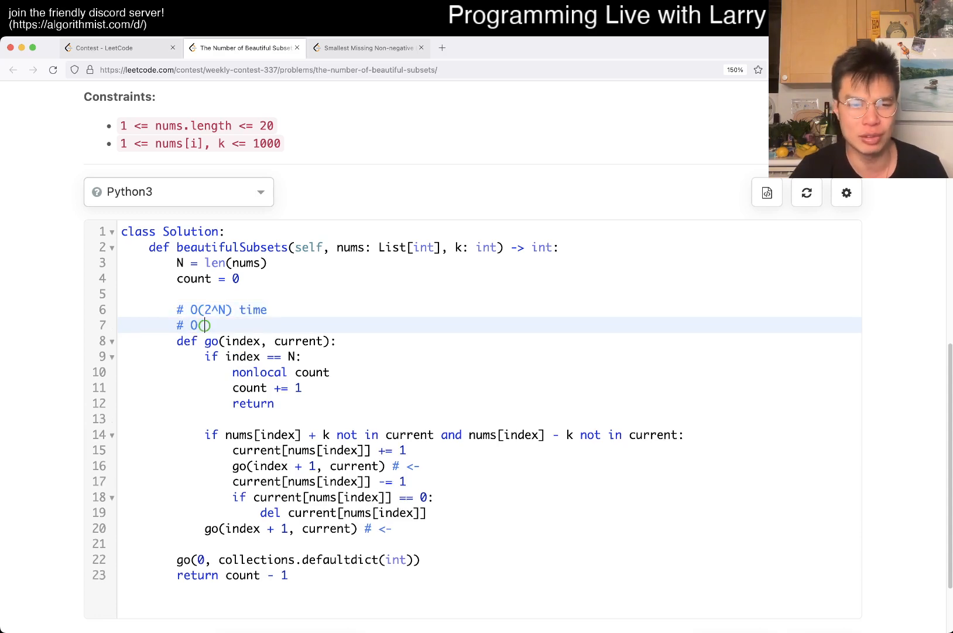
pyautogui.write('N) space')
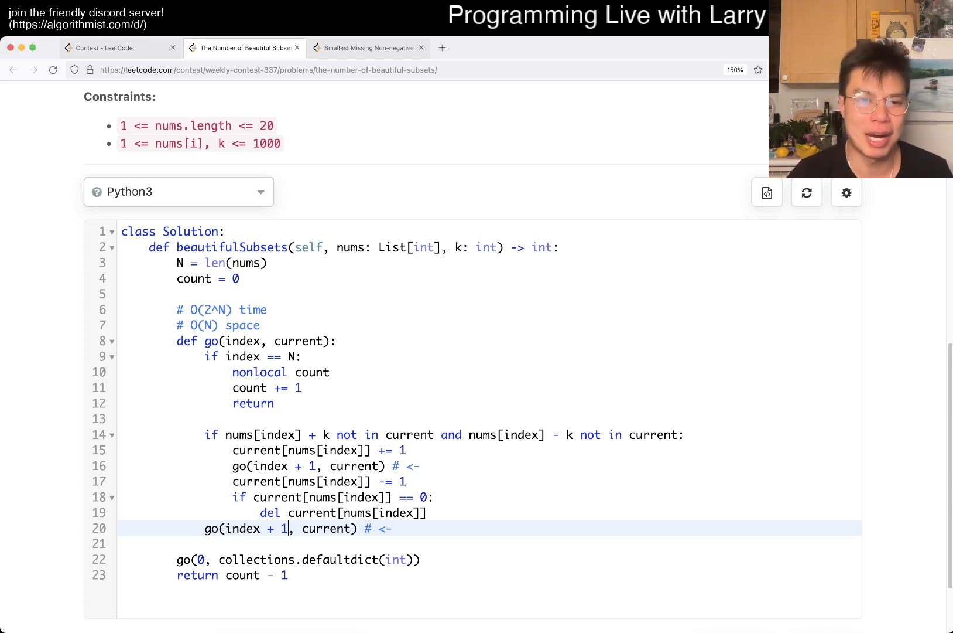
pyautogui.write('# P')
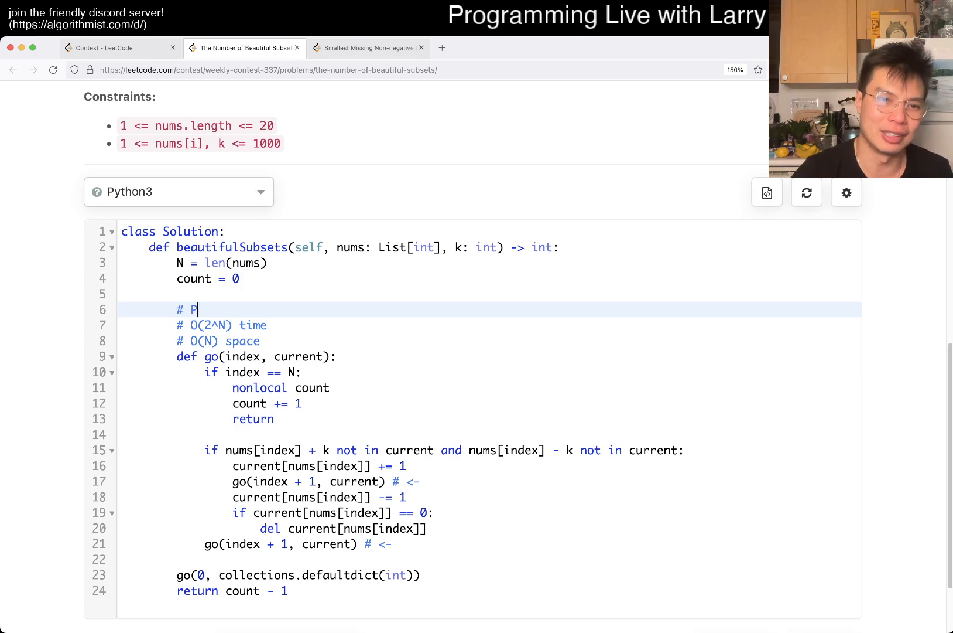
pyautogui.write('owerset')
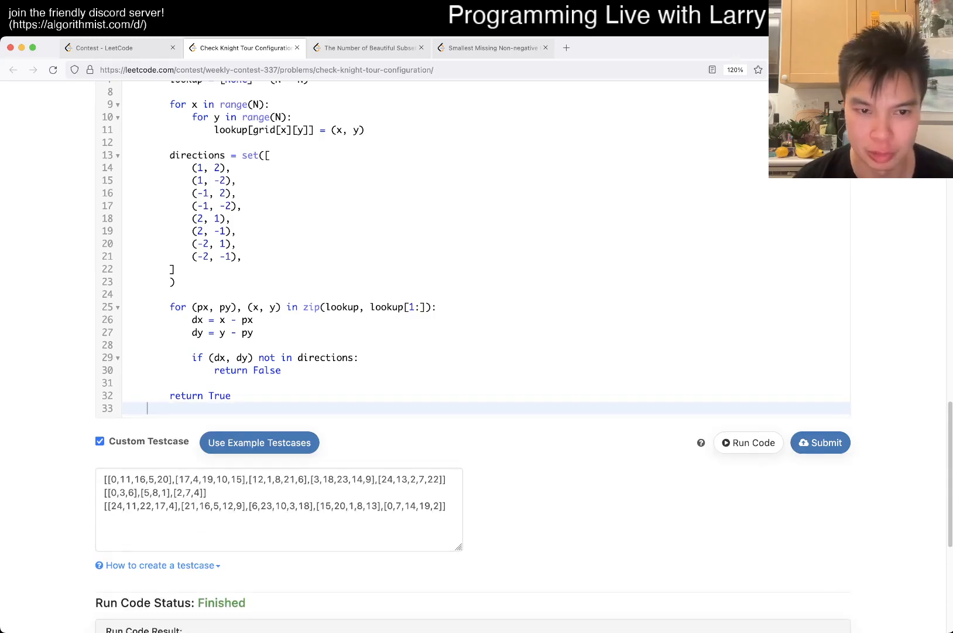
# Step: Scroll down the Beautiful Subsets problem statement toward the editor
pyautogui.scroll(-3)
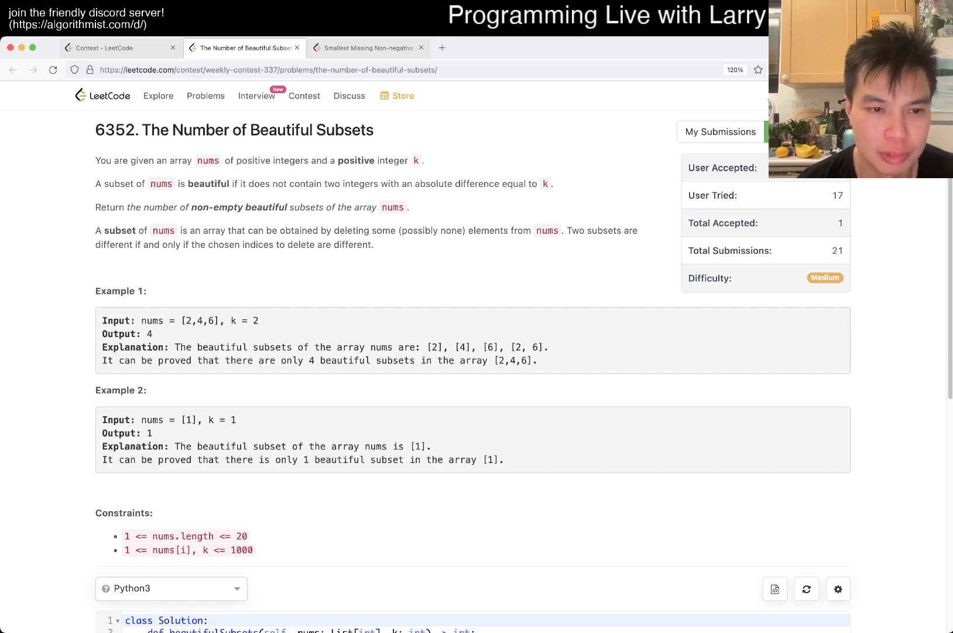
# Step: Write N = len(nums) as the first line of beautifulSubsets
pyautogui.scroll(-3)
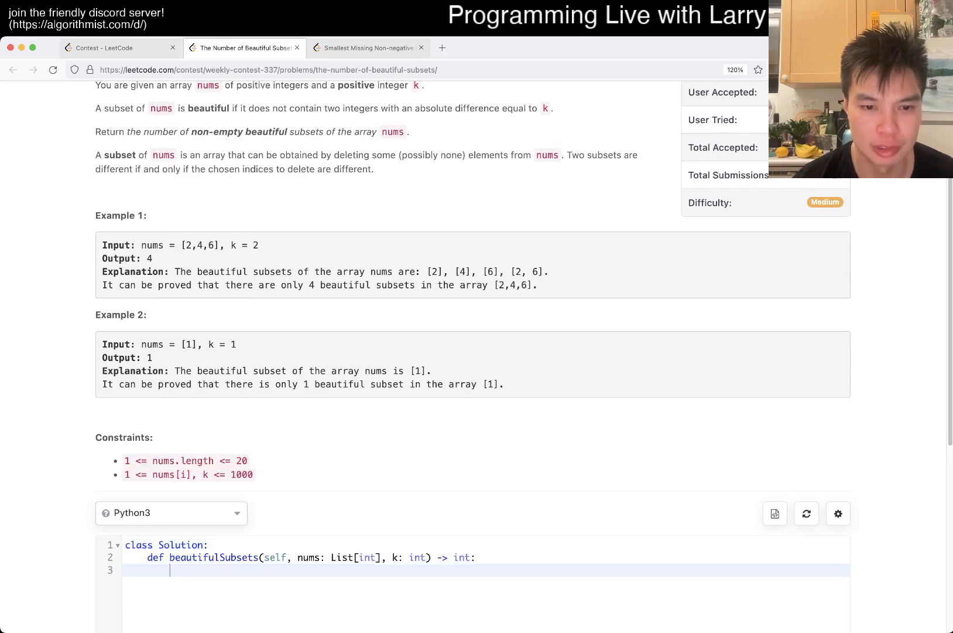
pyautogui.write('N = len(nums')
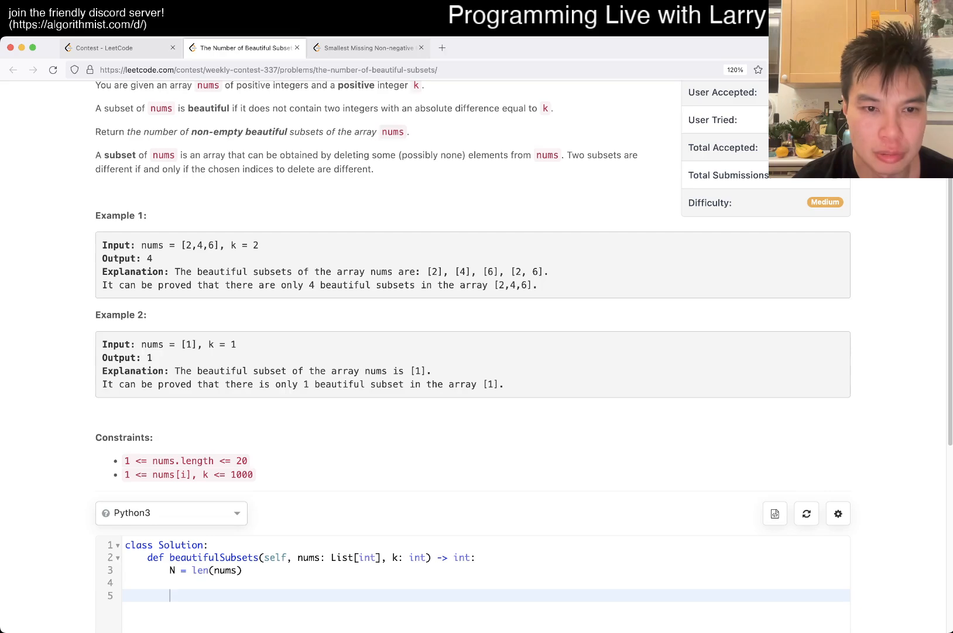
pyautogui.scroll(-3)
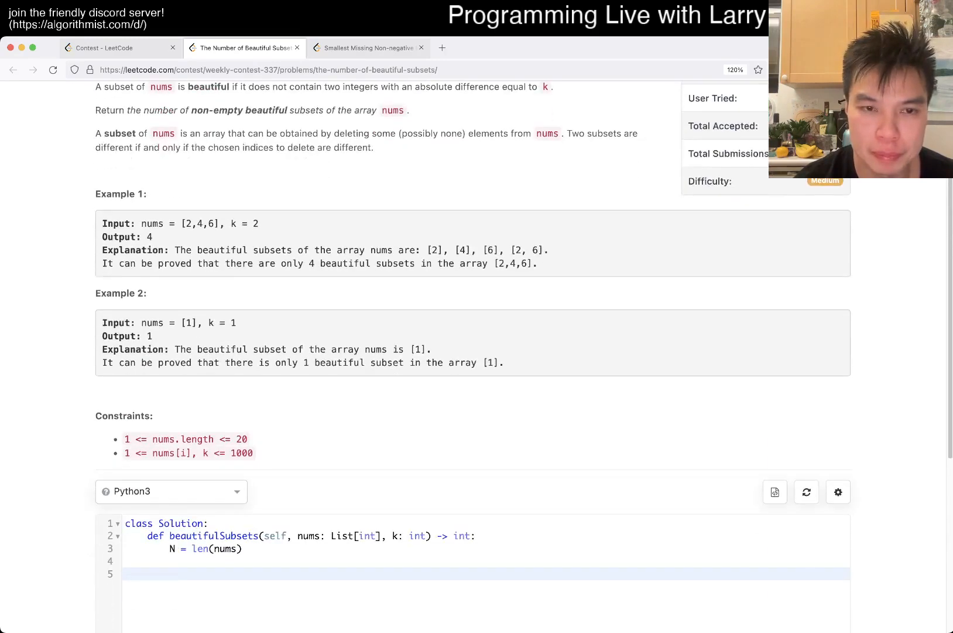
pyautogui.scroll(3)
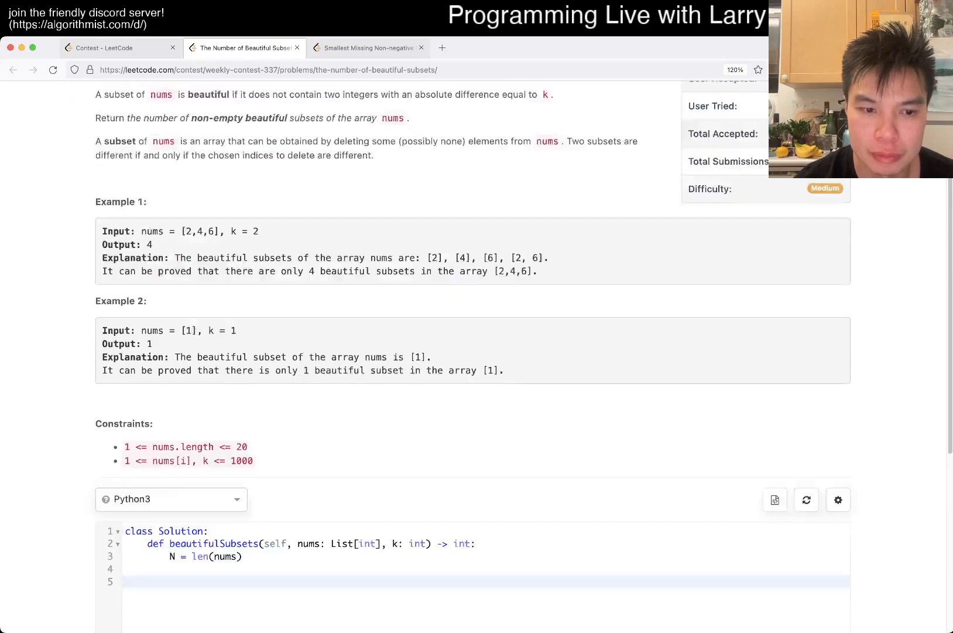
pyautogui.scroll(3)
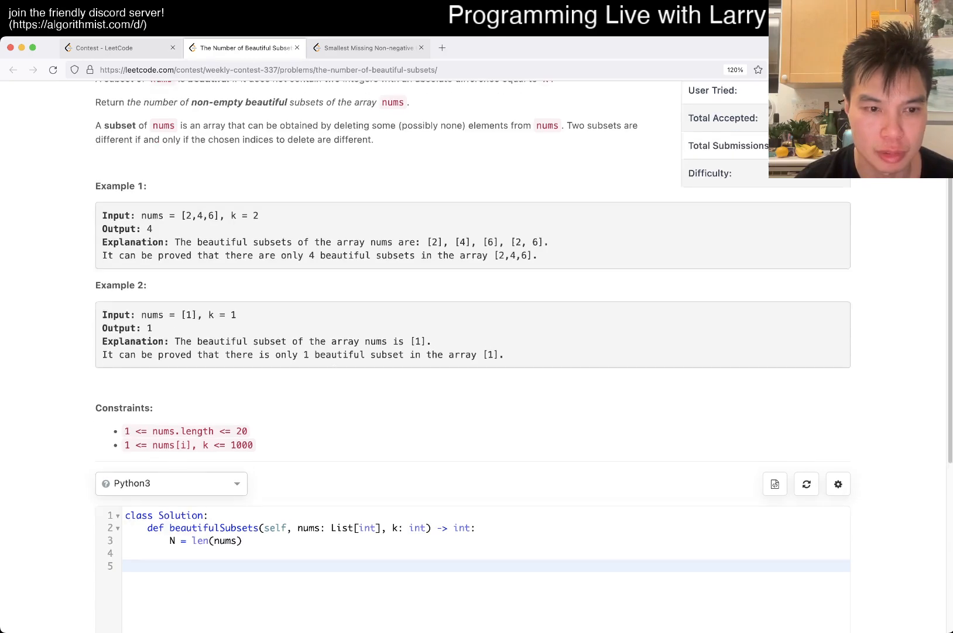
# Step: Declare def go(index, current): and a count = 0 counter below N
pyautogui.click(171, 483)
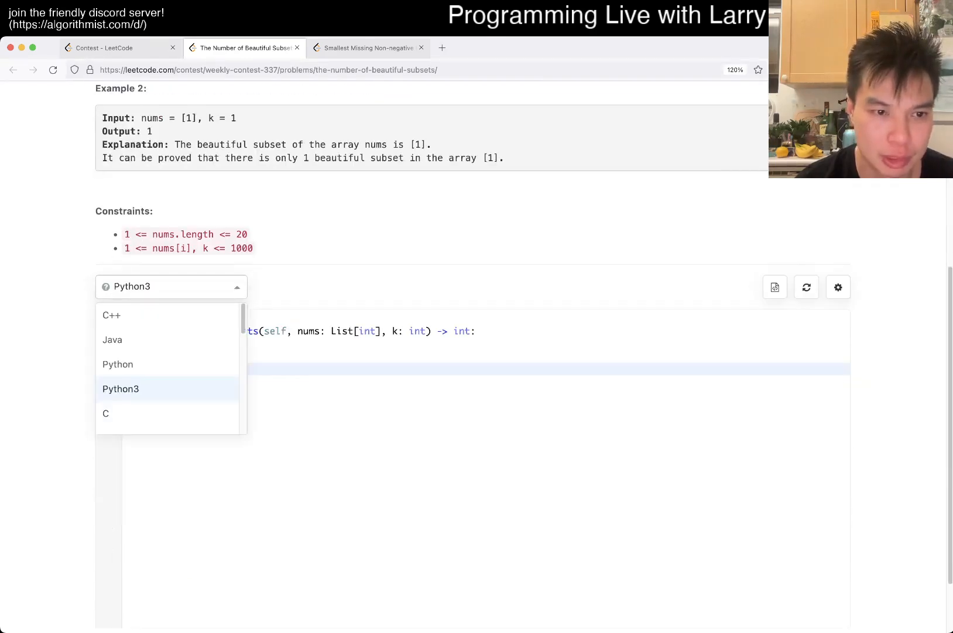
pyautogui.moveTo(111, 316)
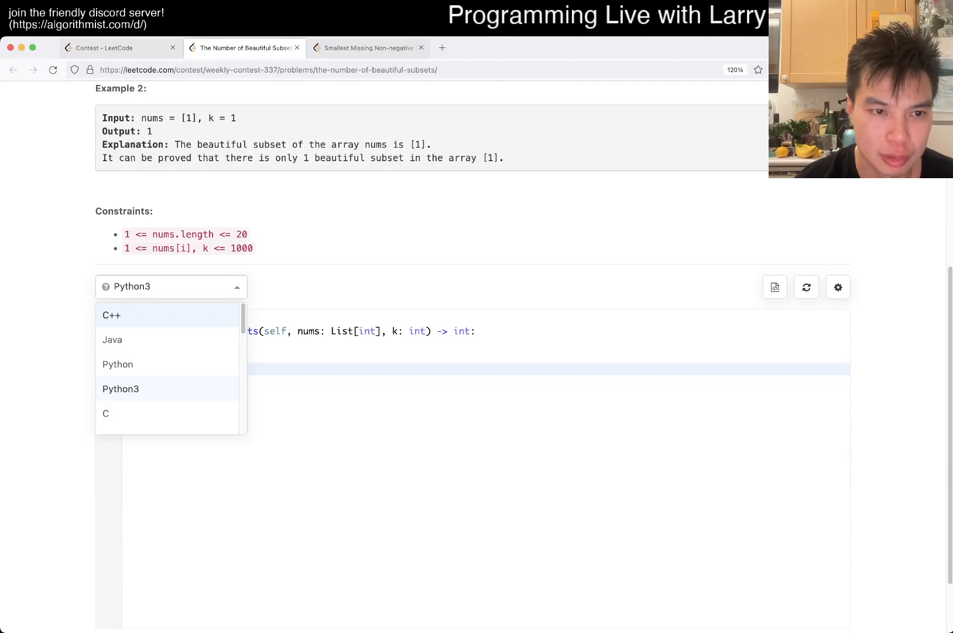
pyautogui.click(120, 388)
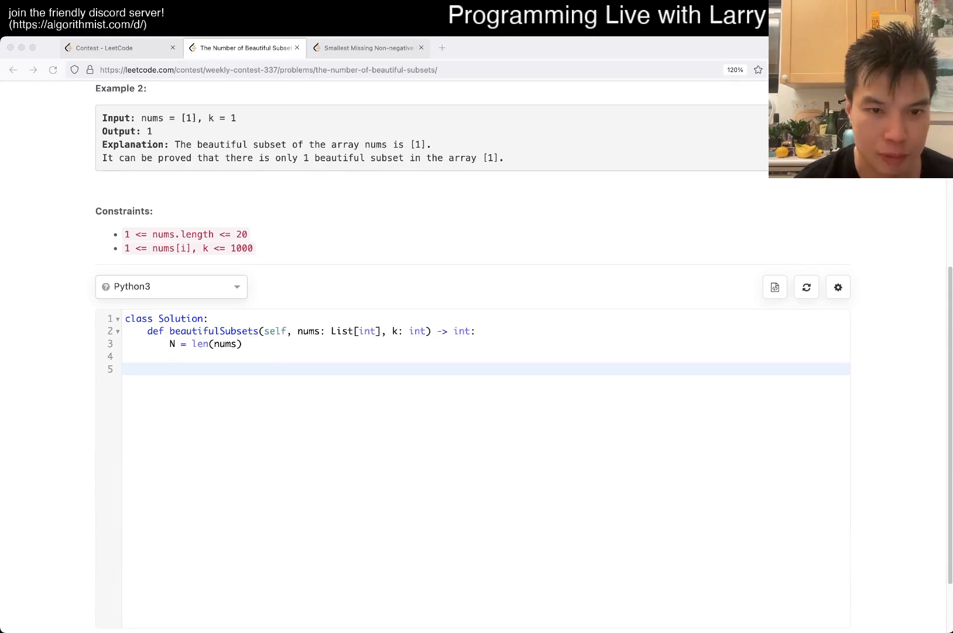
pyautogui.click(170, 369)
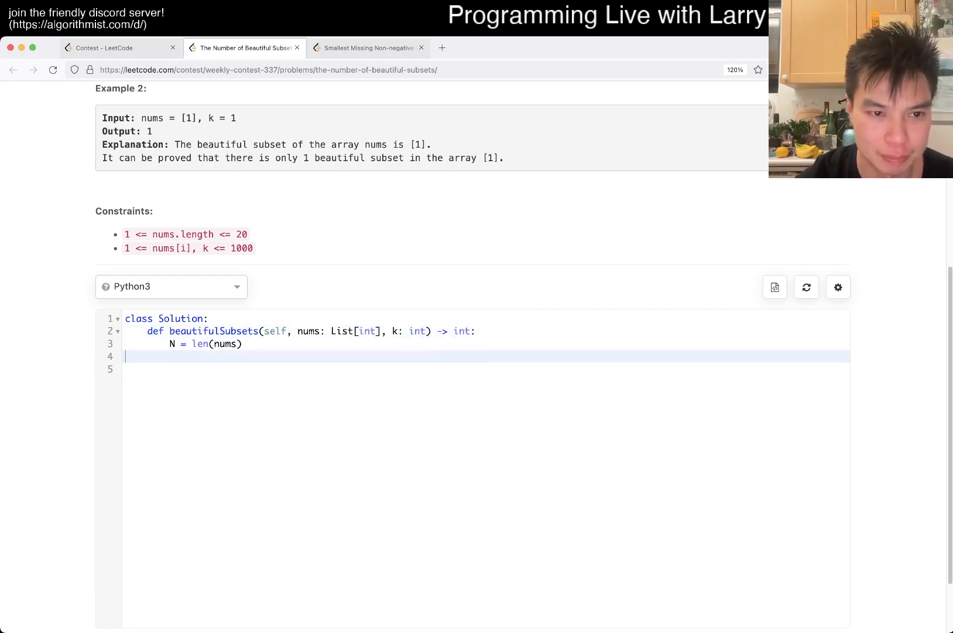
pyautogui.scroll(3)
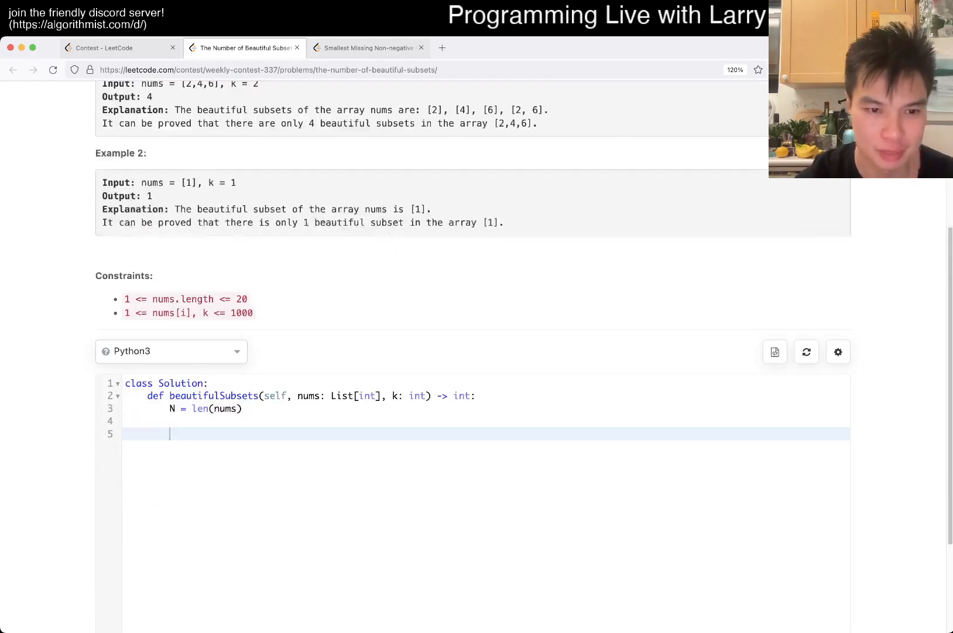
pyautogui.write('def go(')
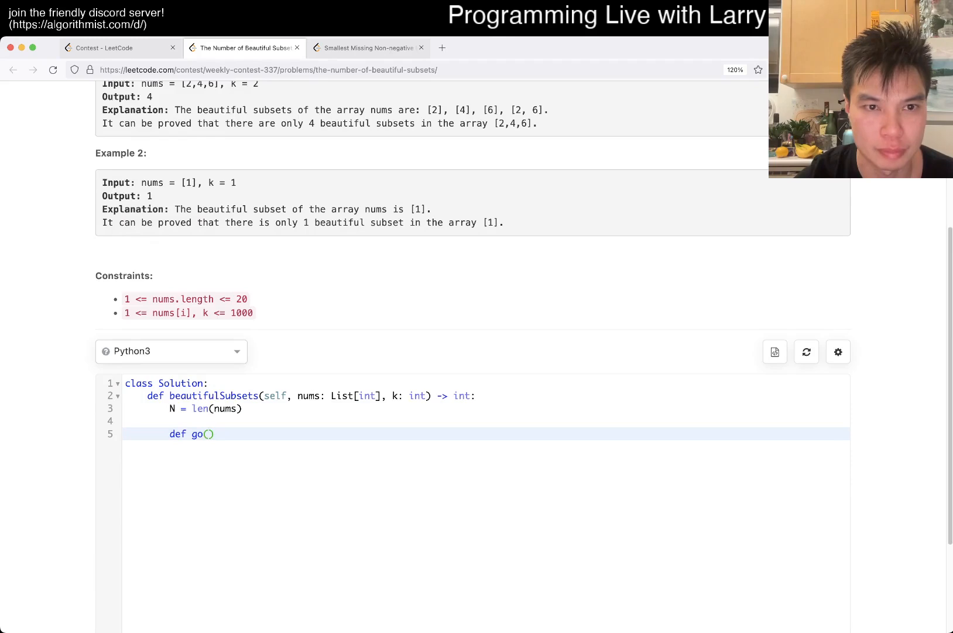
pyautogui.write('i')
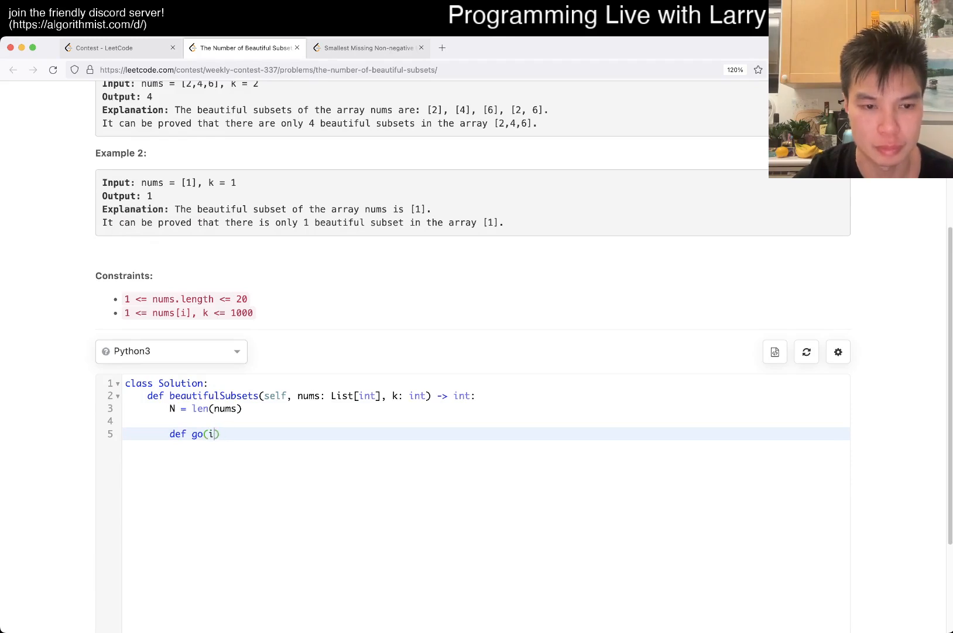
pyautogui.write('ndex')
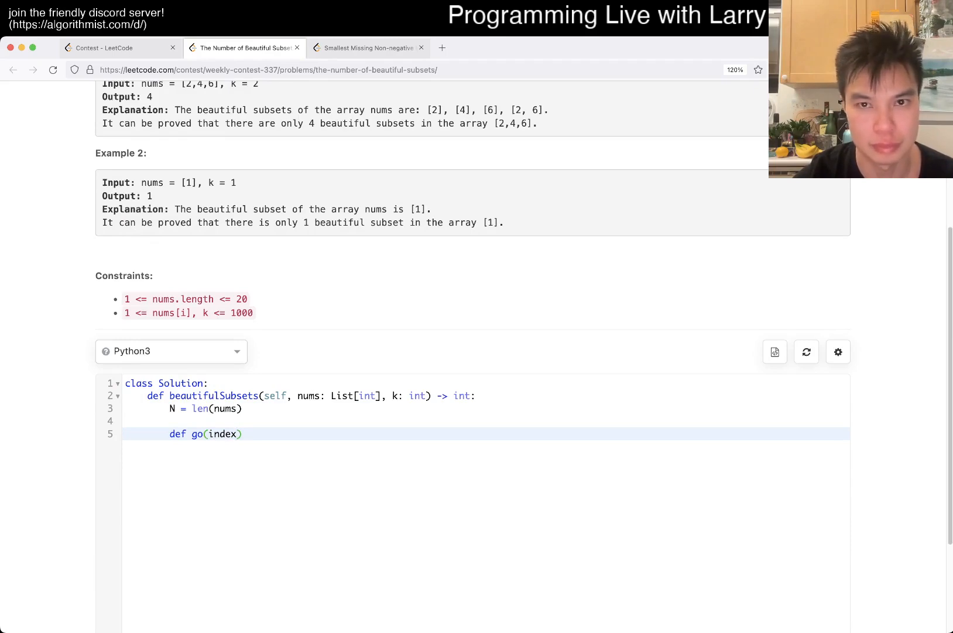
pyautogui.write(', current):')
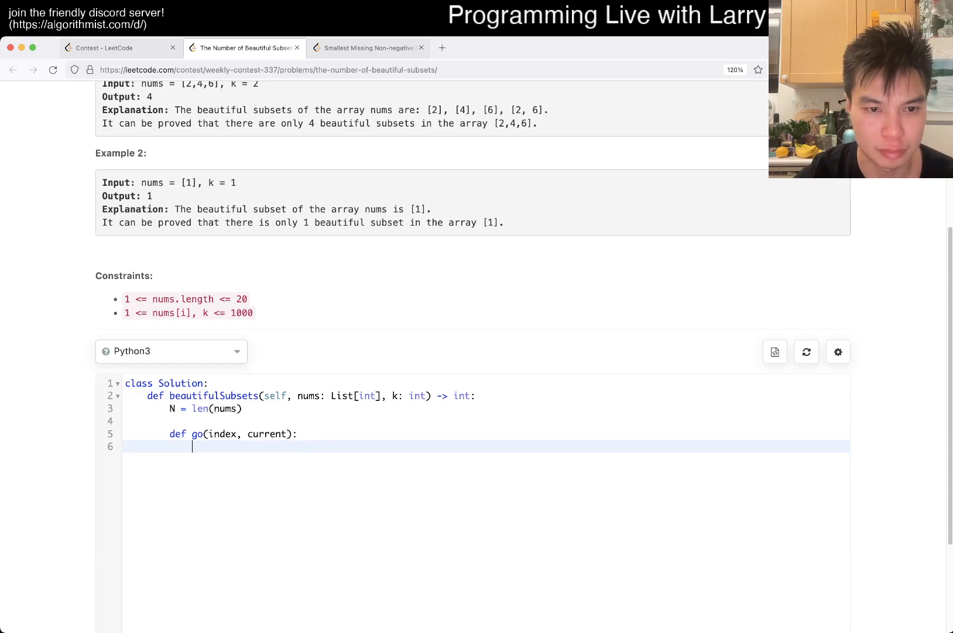
pyautogui.scroll(3)
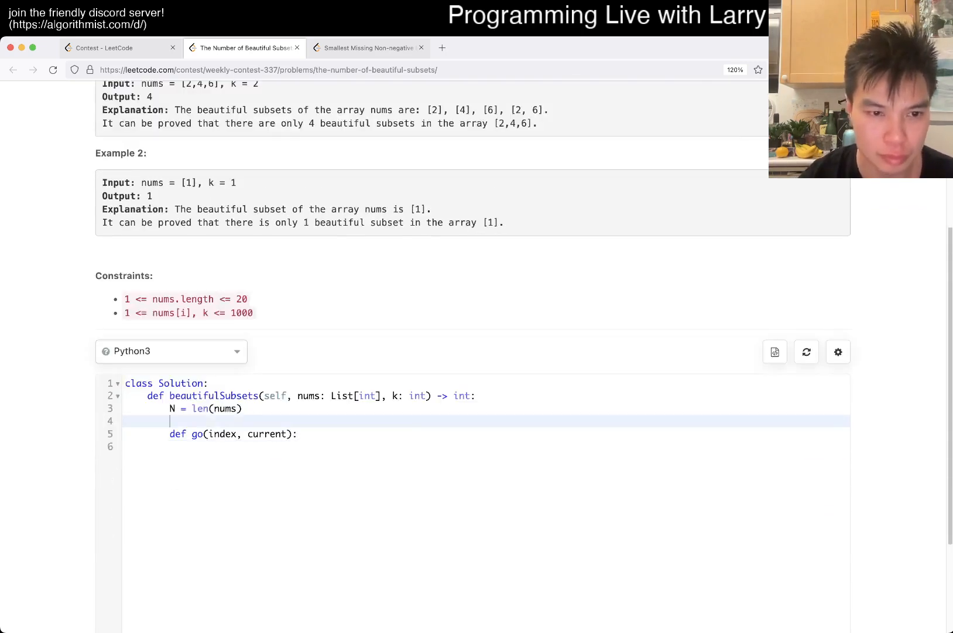
pyautogui.write('count = 0')
pyautogui.write('return count')
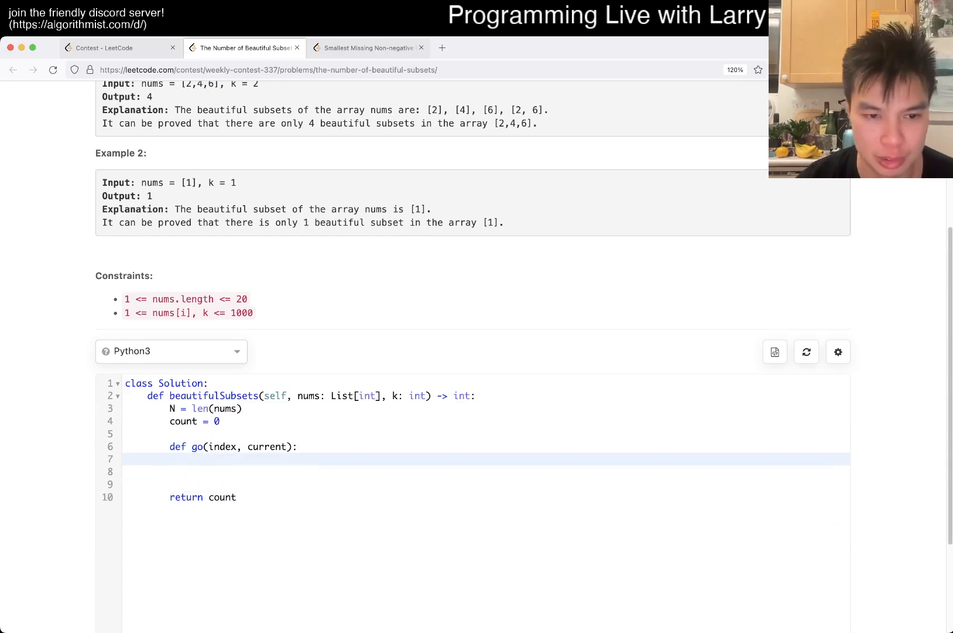
# Step: Fill go's body with current.add(nums[index]), go(index + 1, current) and the start of current.remove
pyautogui.click(192, 459)
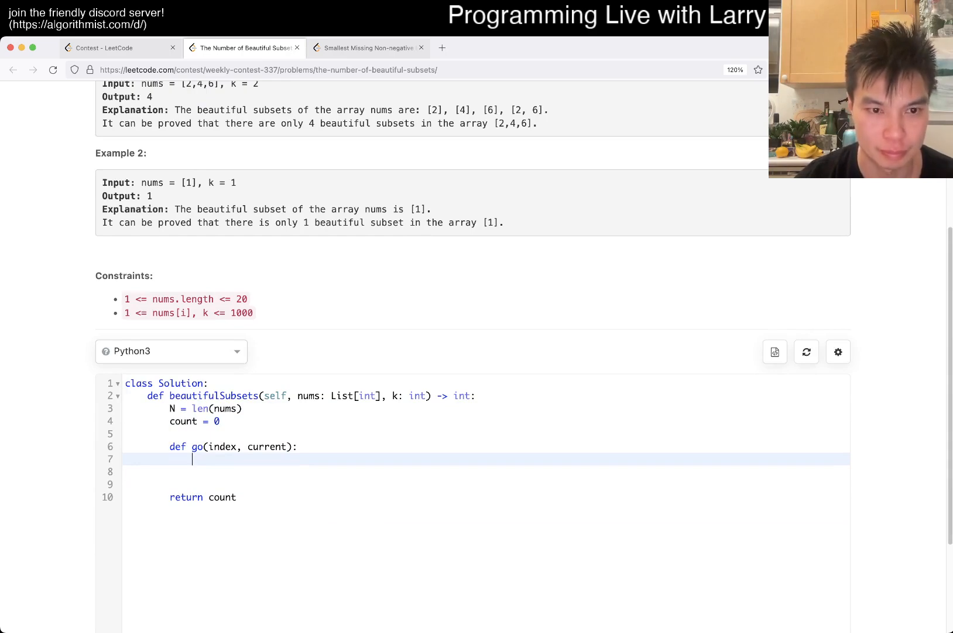
pyautogui.write('current.add(nums[')
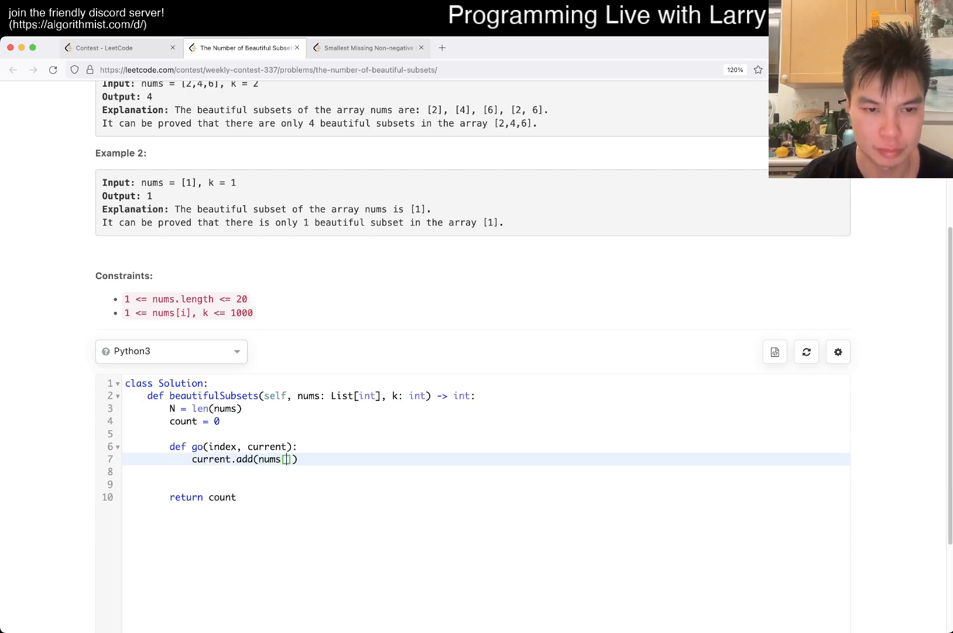
pyautogui.write('index])')
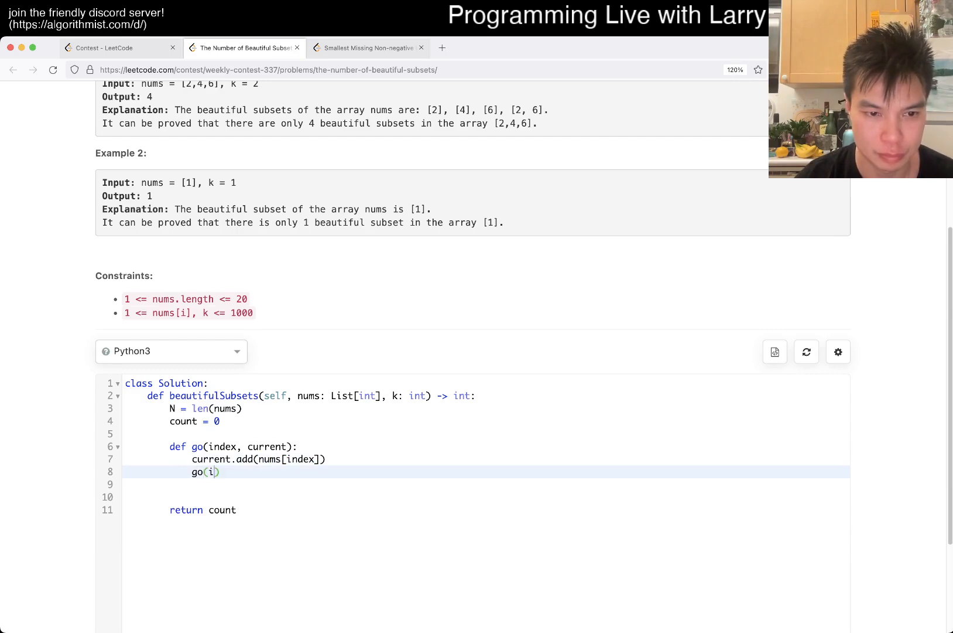
pyautogui.write('ndex + 1, current')
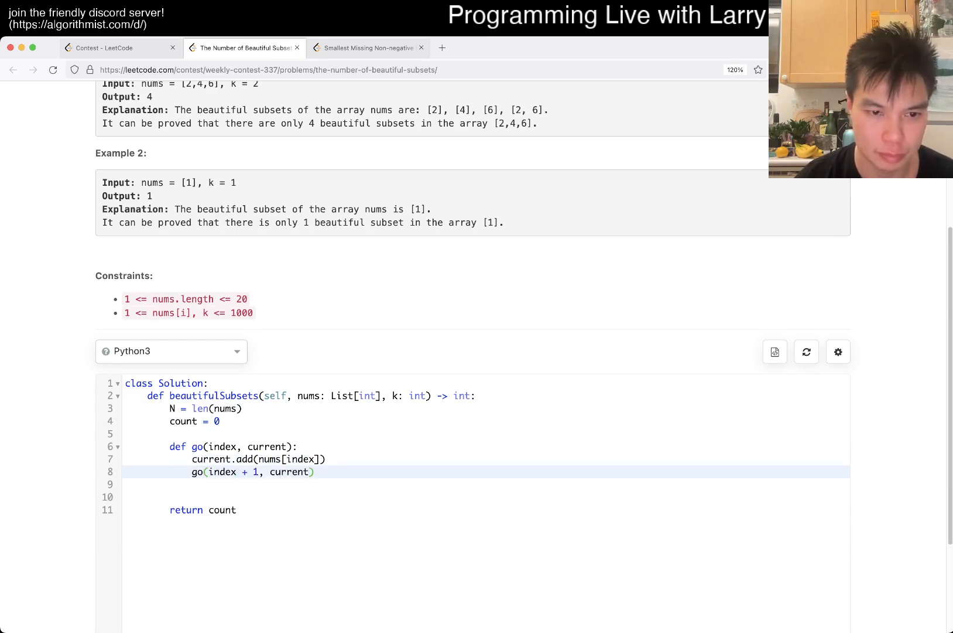
pyautogui.write('current.remove()')
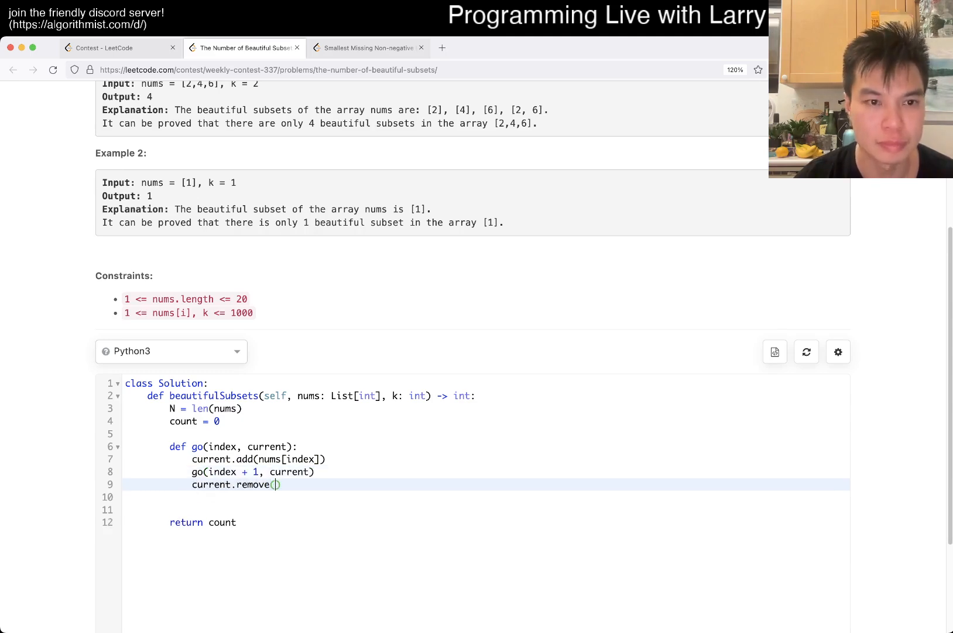
# Step: Count nums[index] in current, delete zero-count keys, and add a second go(index + 1, current) skip call
pyautogui.scroll(3)
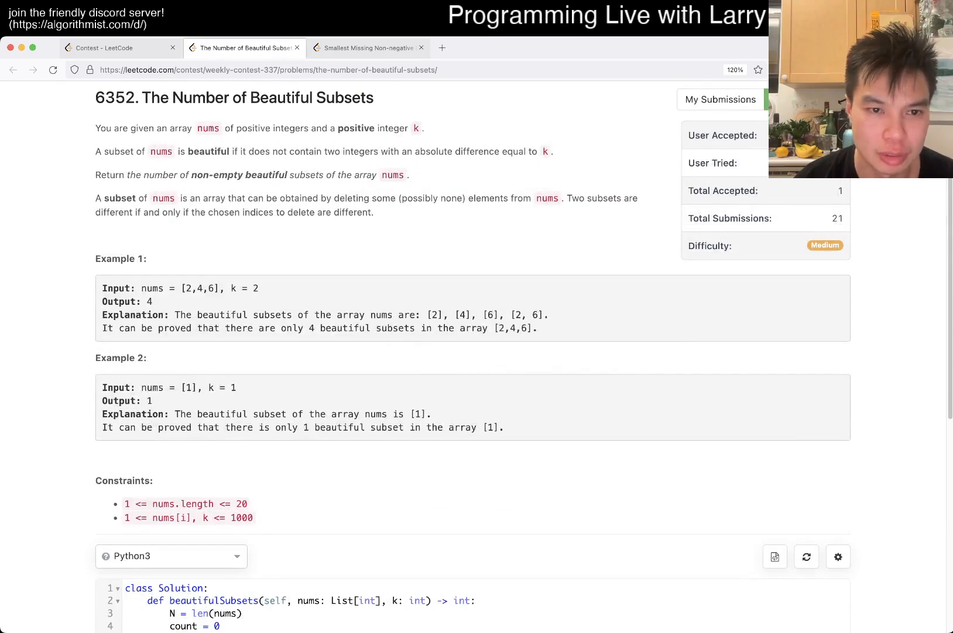
pyautogui.scroll(-3)
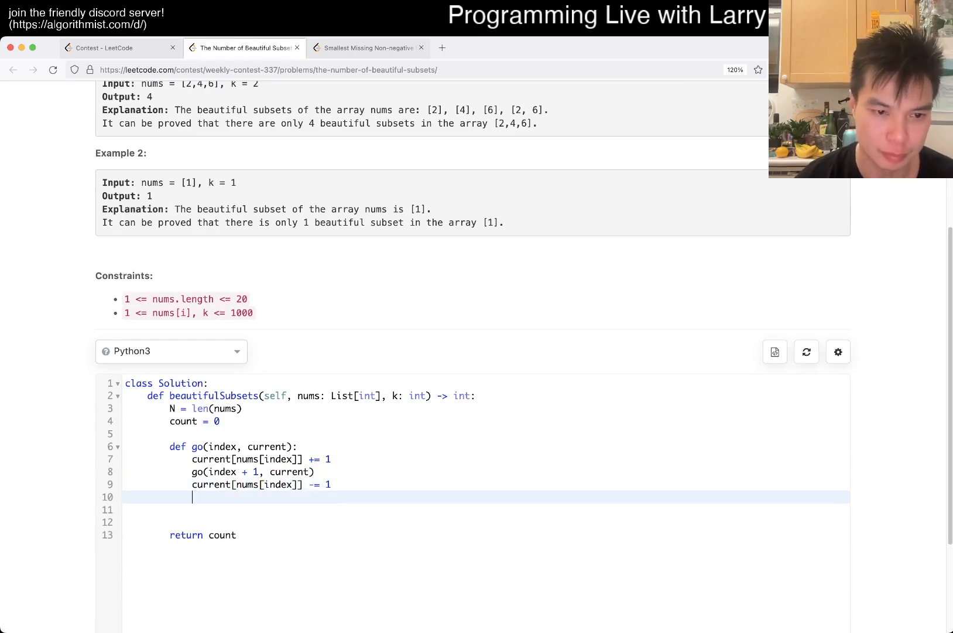
pyautogui.write('if')
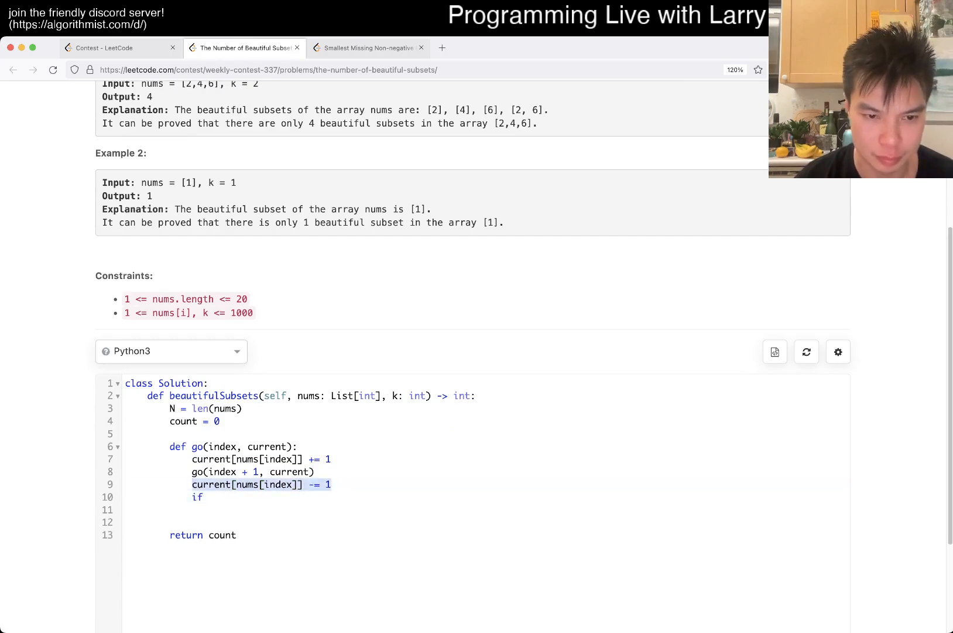
pyautogui.write('current[nums[index]] == 0:')
pyautogui.write('del current[nums[index')
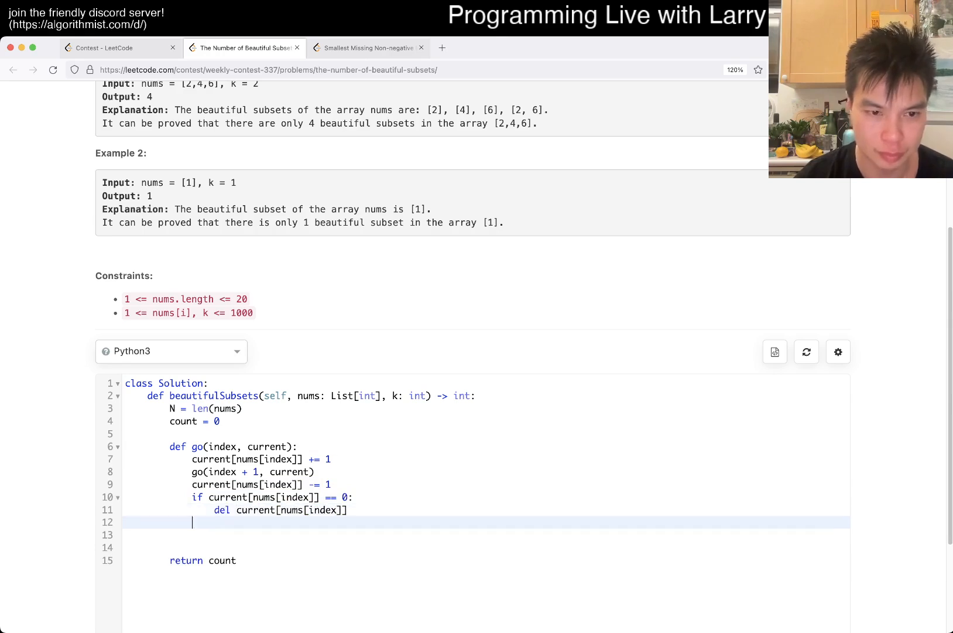
pyautogui.write('go(index + 1, current')
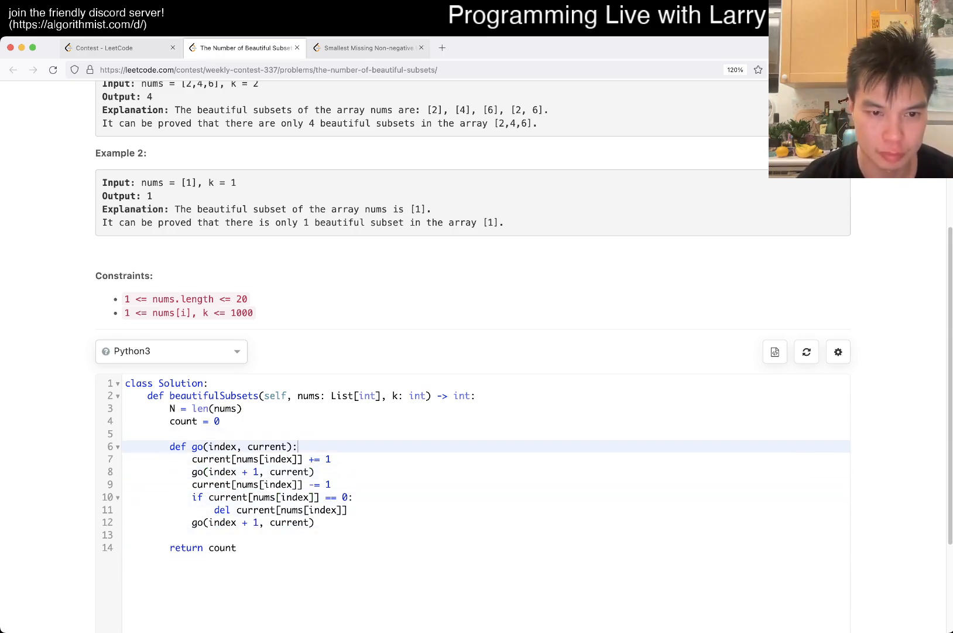
# Step: Add the index == N base case that increments count
pyautogui.write('if index == N:')
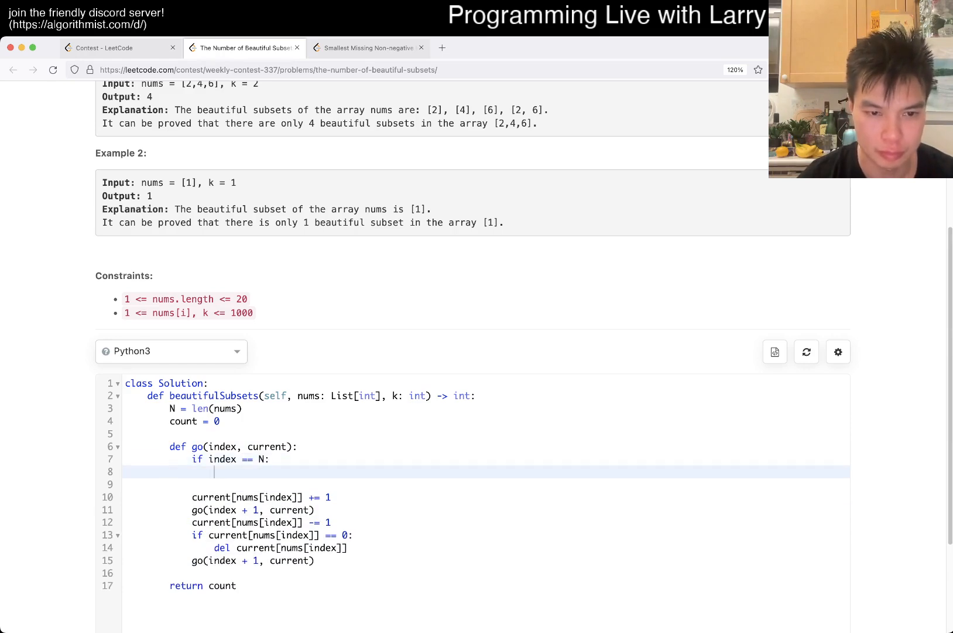
pyautogui.write('count += 1')
pyautogui.write('nonlocal count')
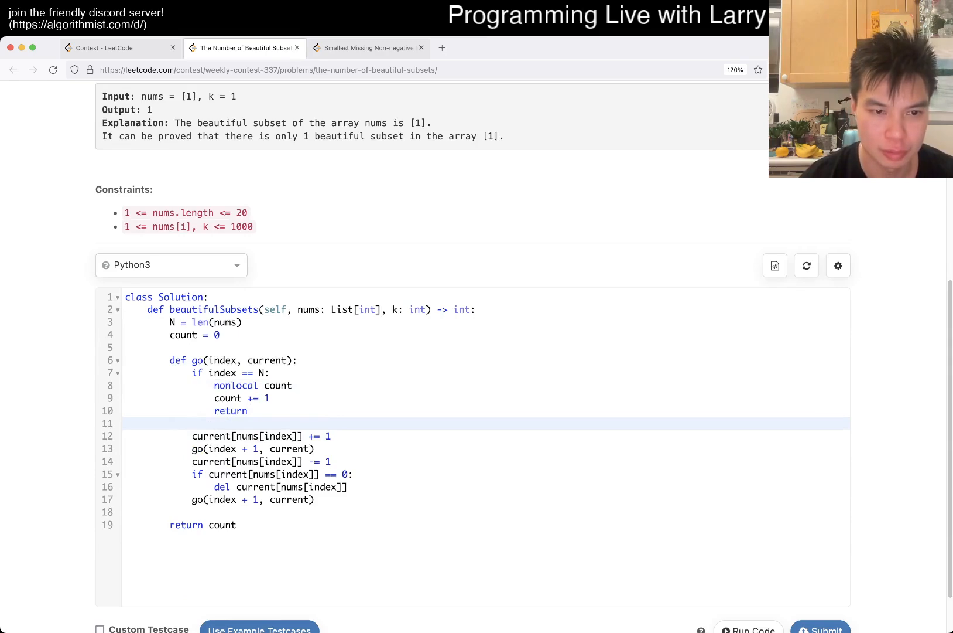
# Step: Guard the take branch with nums[index] ± k not in current and run the example testcases
pyautogui.write('if nu')
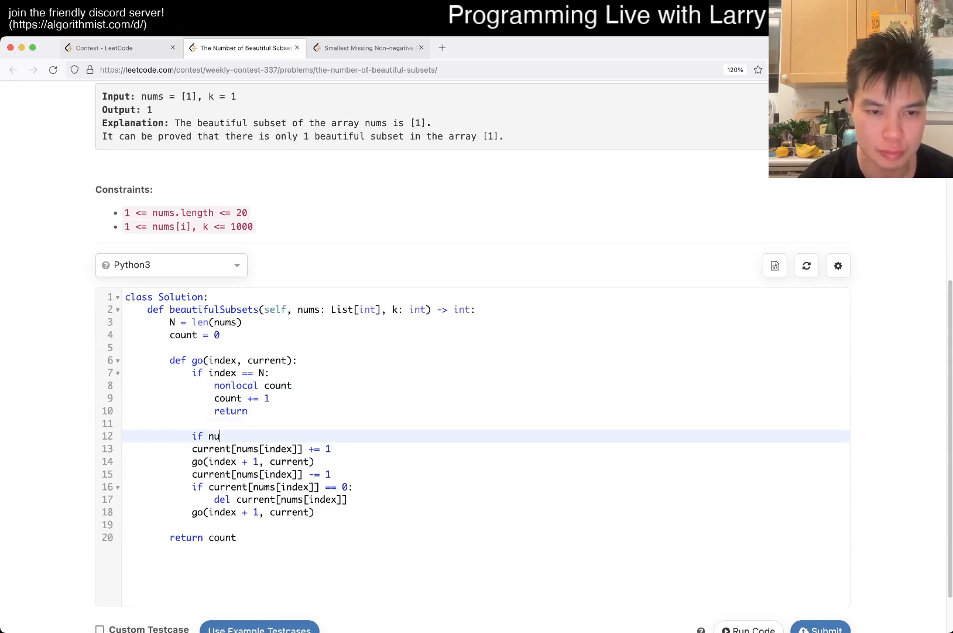
pyautogui.write('ms[index] + k')
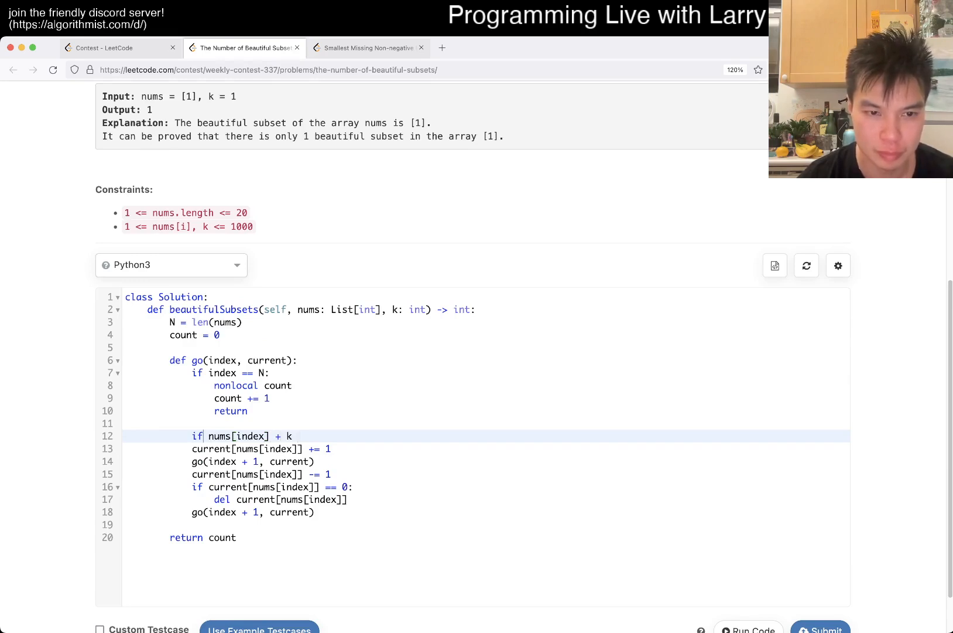
pyautogui.write('in current a')
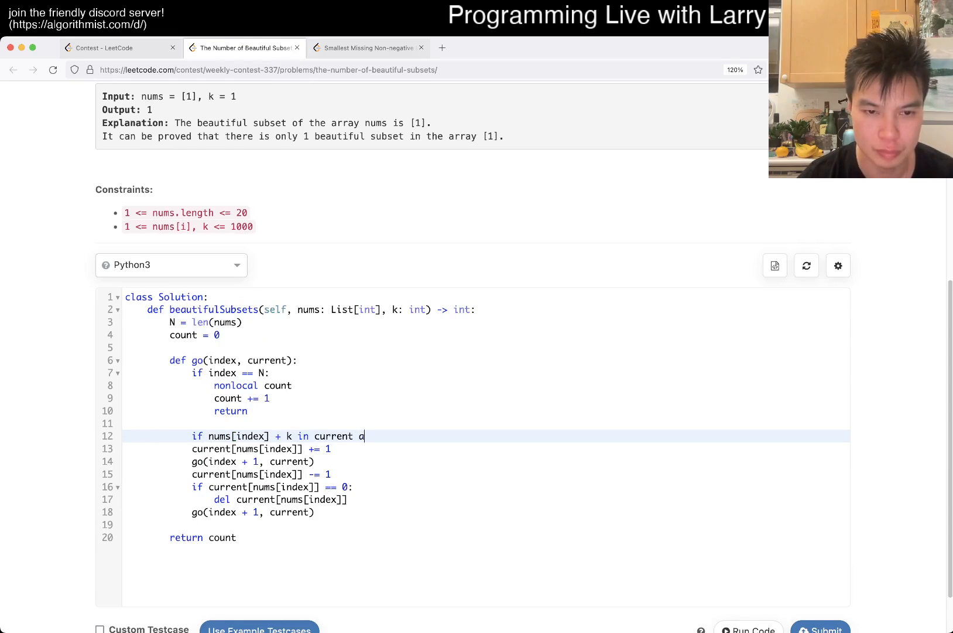
pyautogui.press('Backspace')
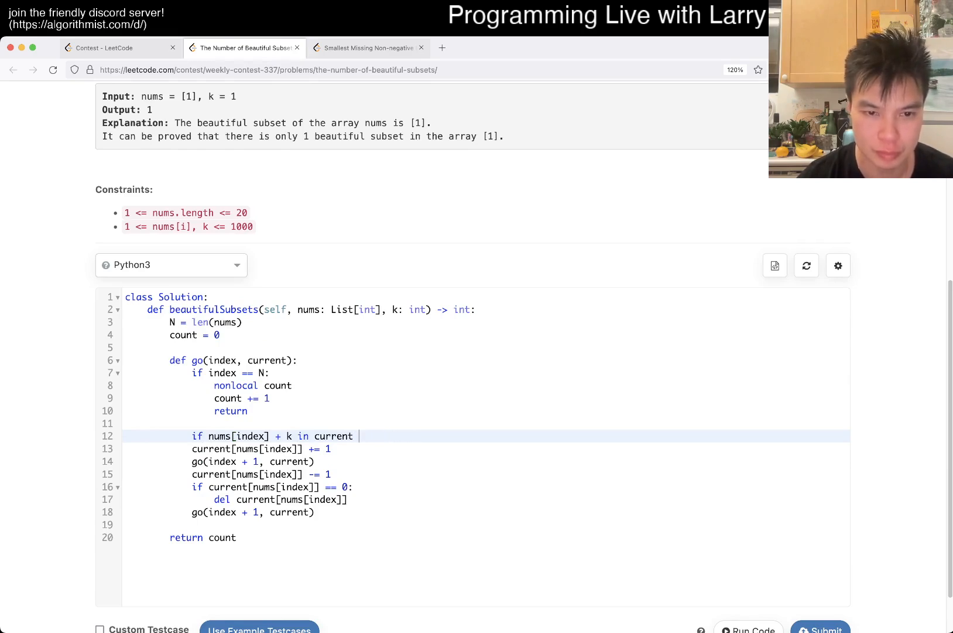
pyautogui.write(':')
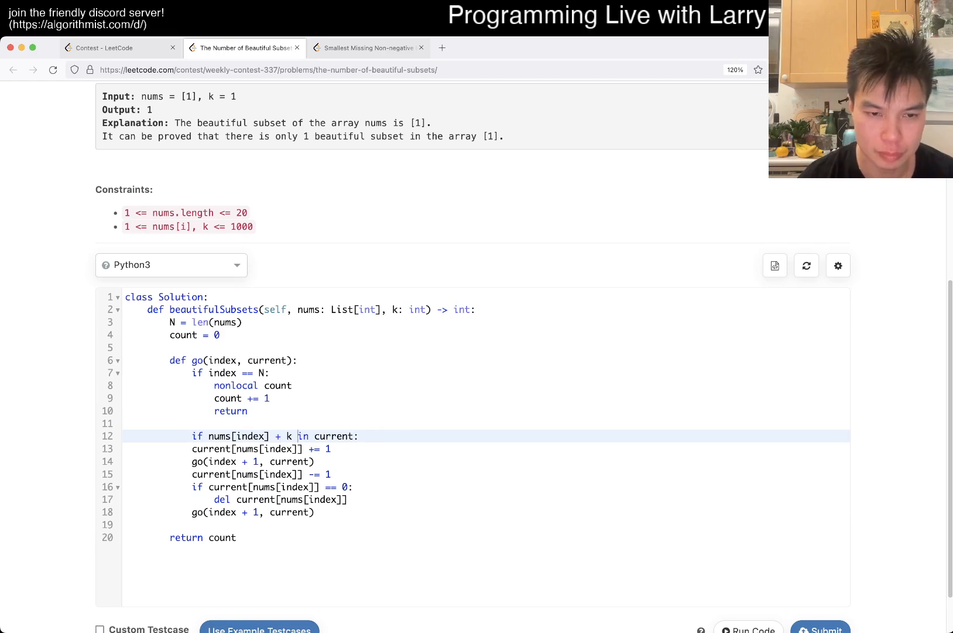
pyautogui.write('not')
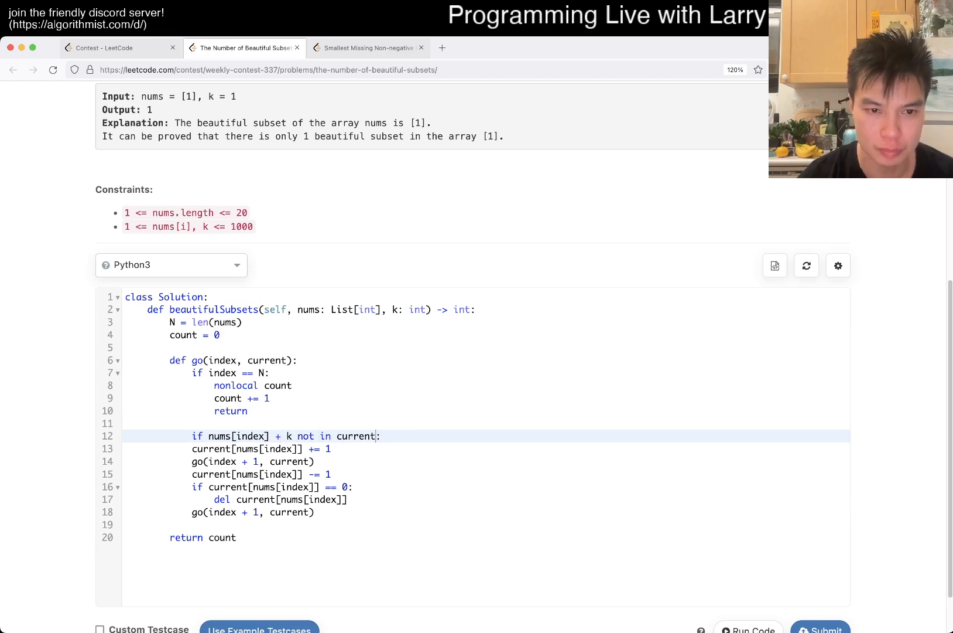
pyautogui.write('and')
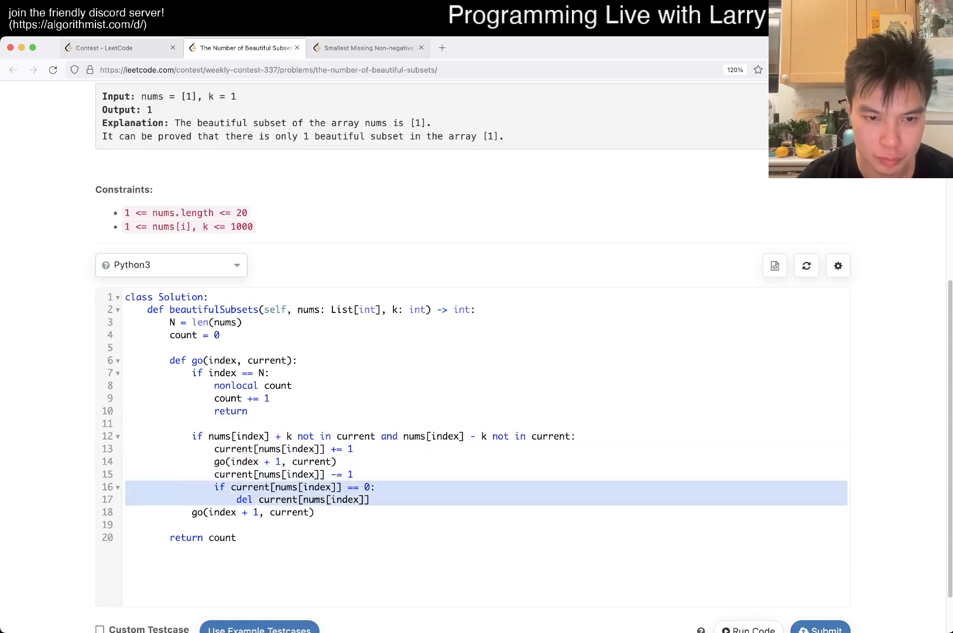
pyautogui.scroll(-3)
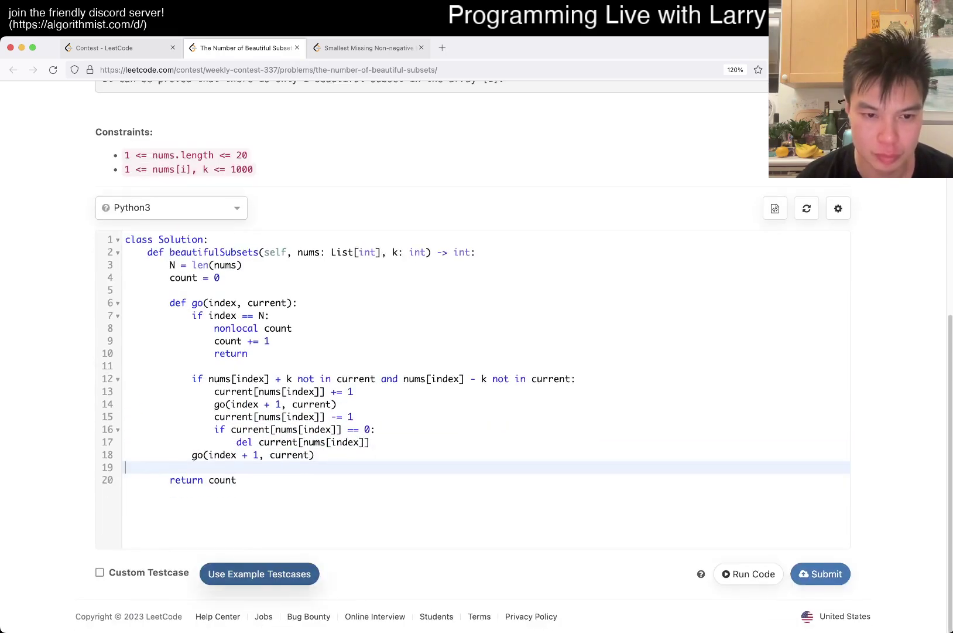
pyautogui.click(748, 574)
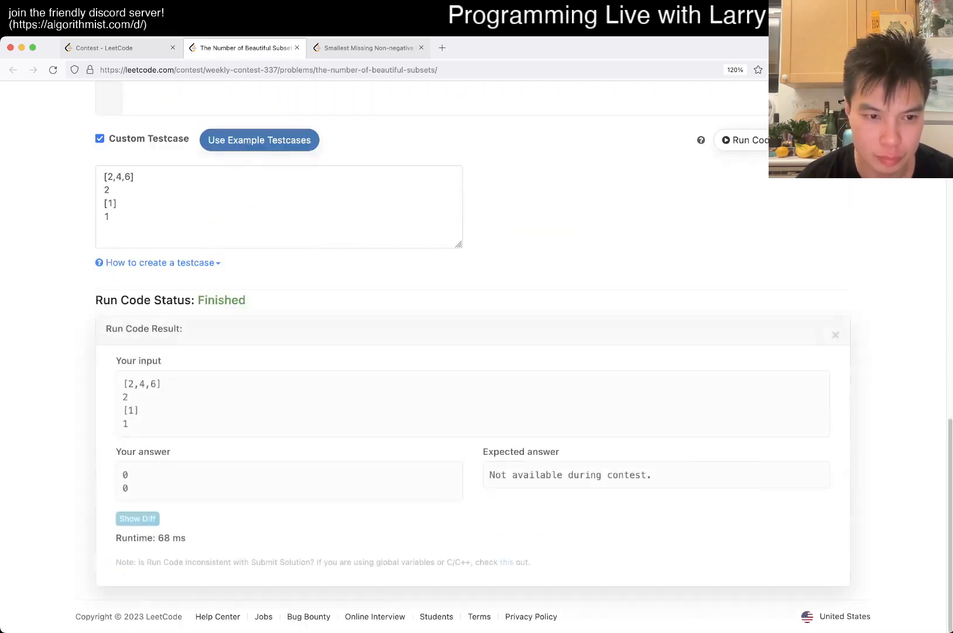
# Step: Start the recursion with go(0, collections.defaultdict(int)) above return count
pyautogui.scroll(3)
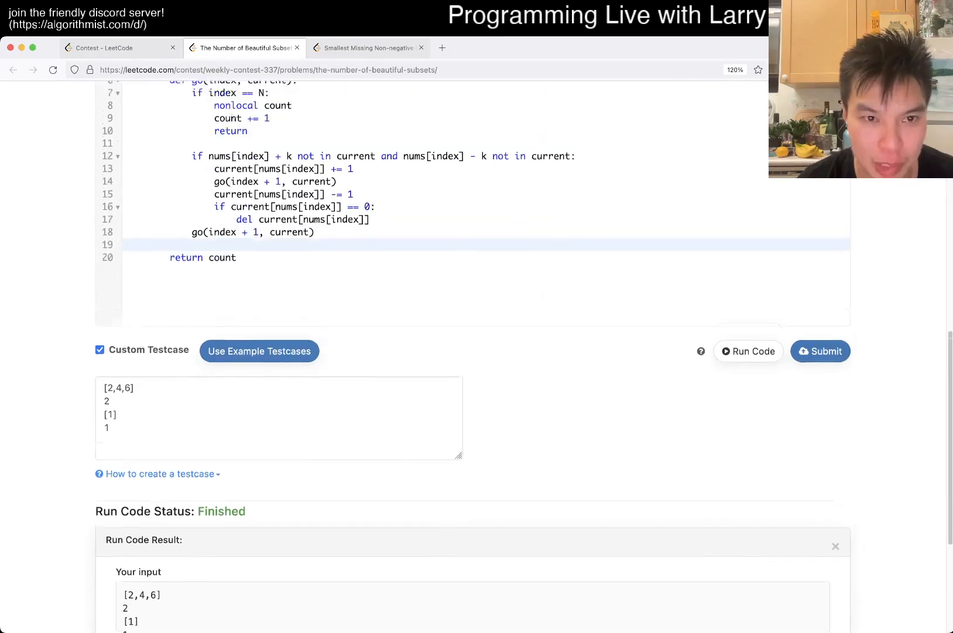
pyautogui.scroll(3)
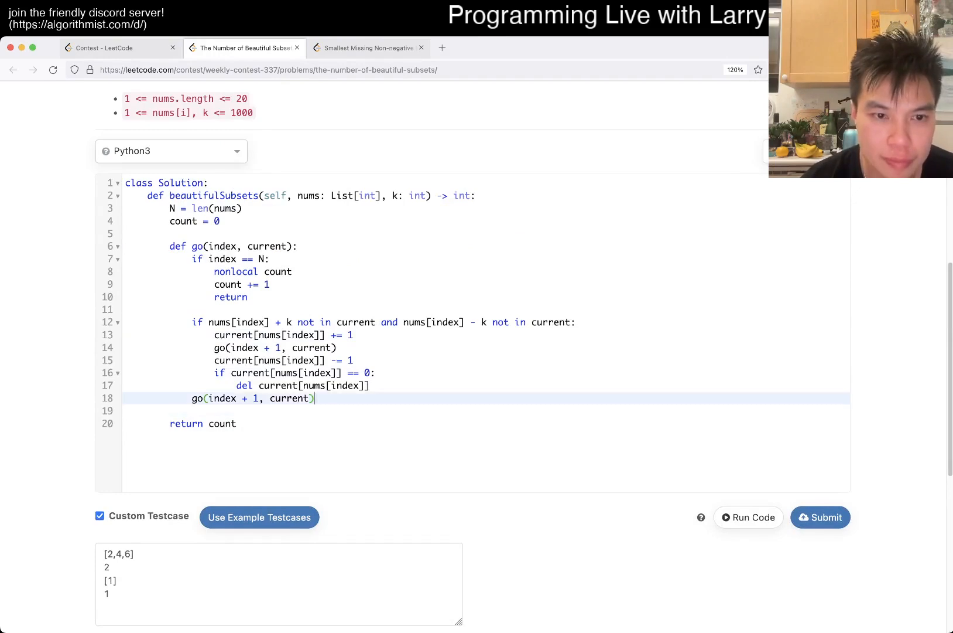
pyautogui.write('g')
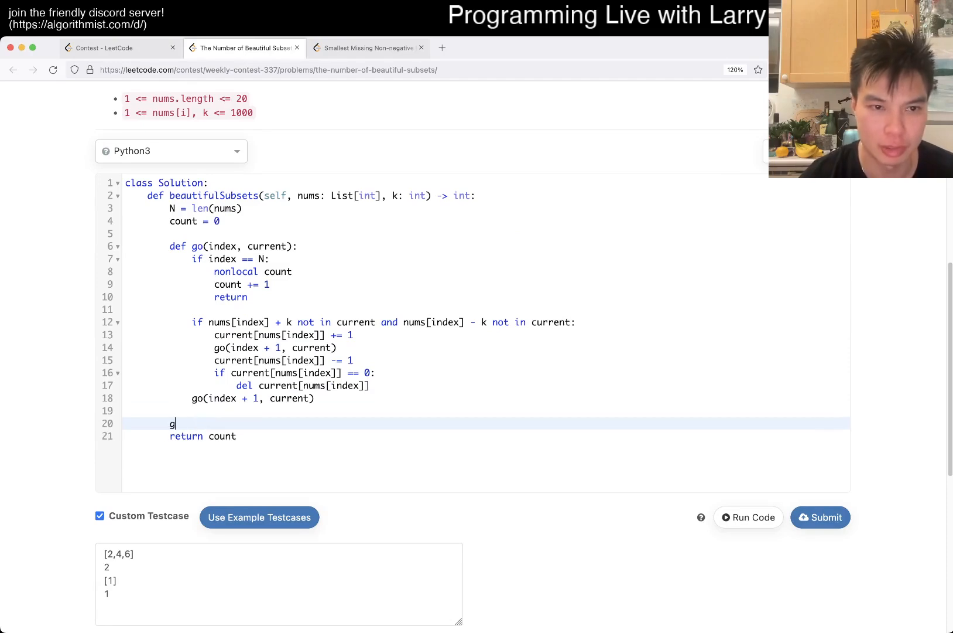
pyautogui.write('o(0)')
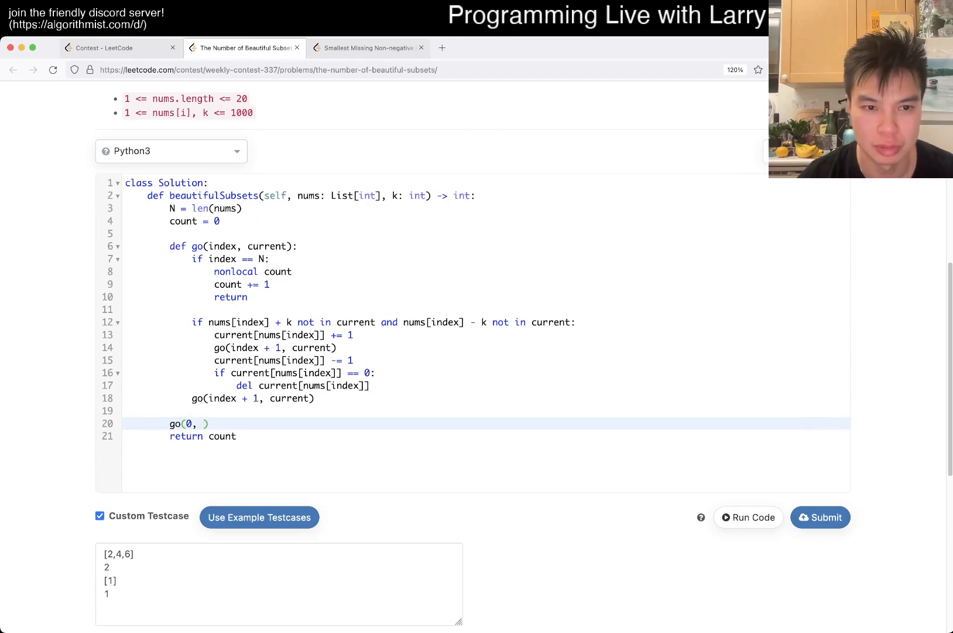
pyautogui.write('{}')
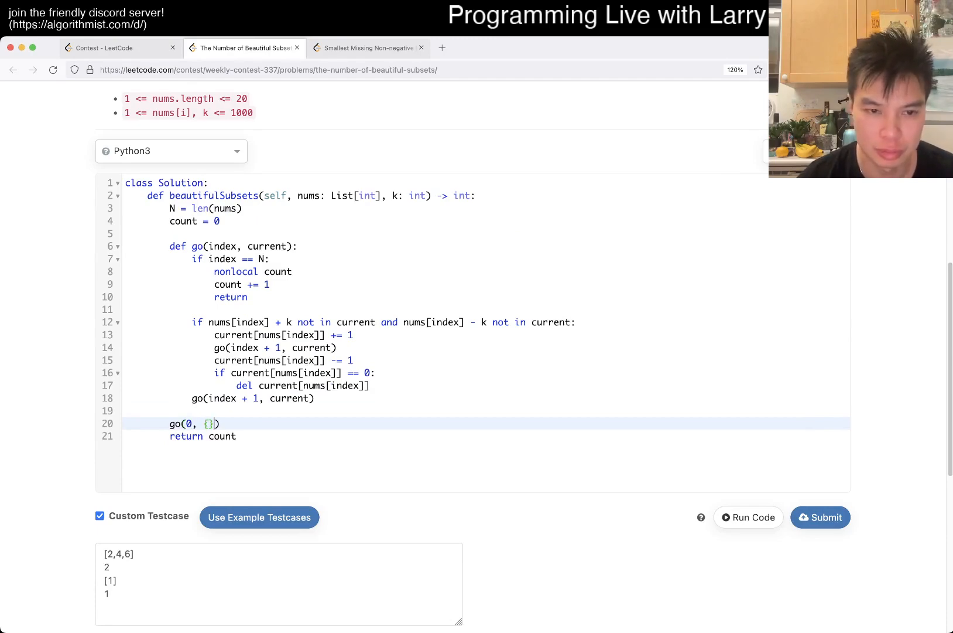
pyautogui.click(749, 516)
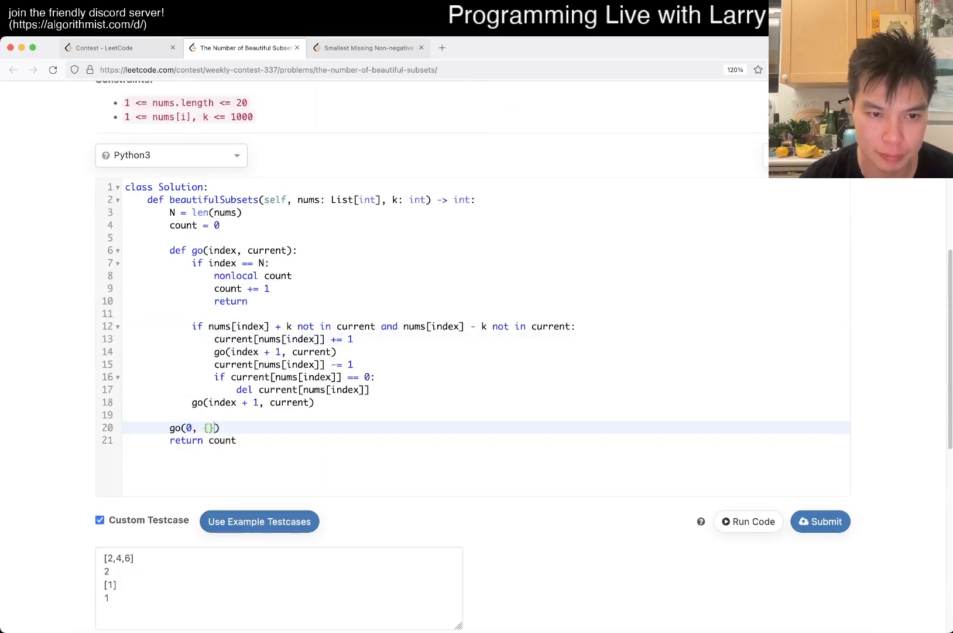
pyautogui.write('collections.defeaultdict(list')
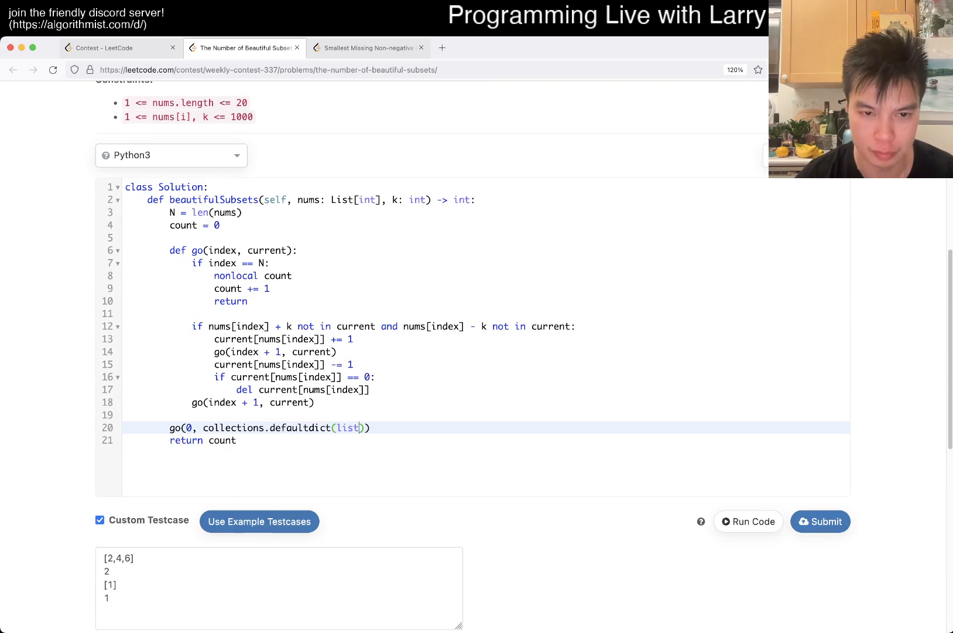
pyautogui.write('int')
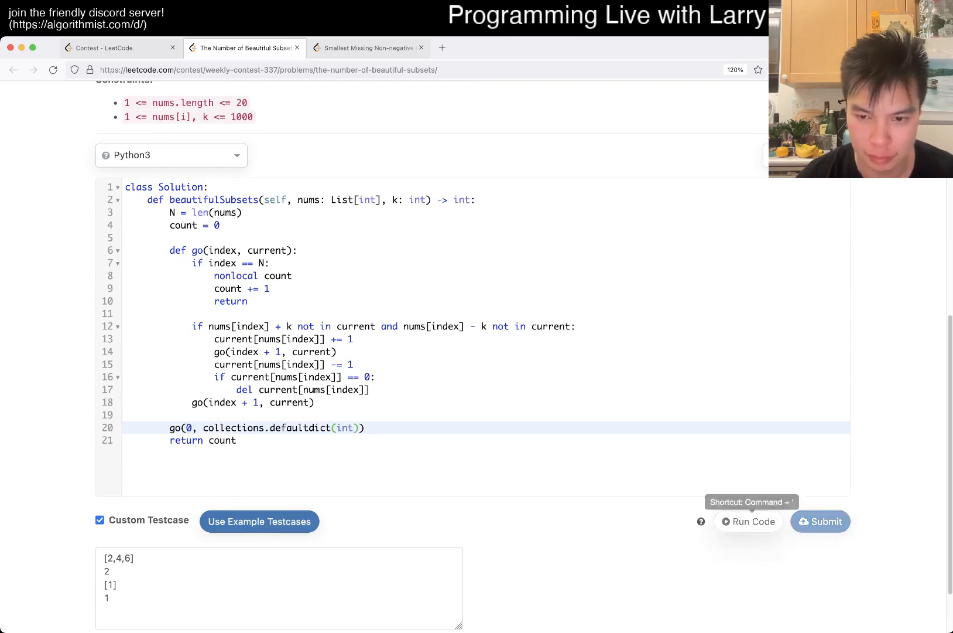
# Step: Run the Python solution on the sample testcases, returning 4 and 1
pyautogui.scroll(3)
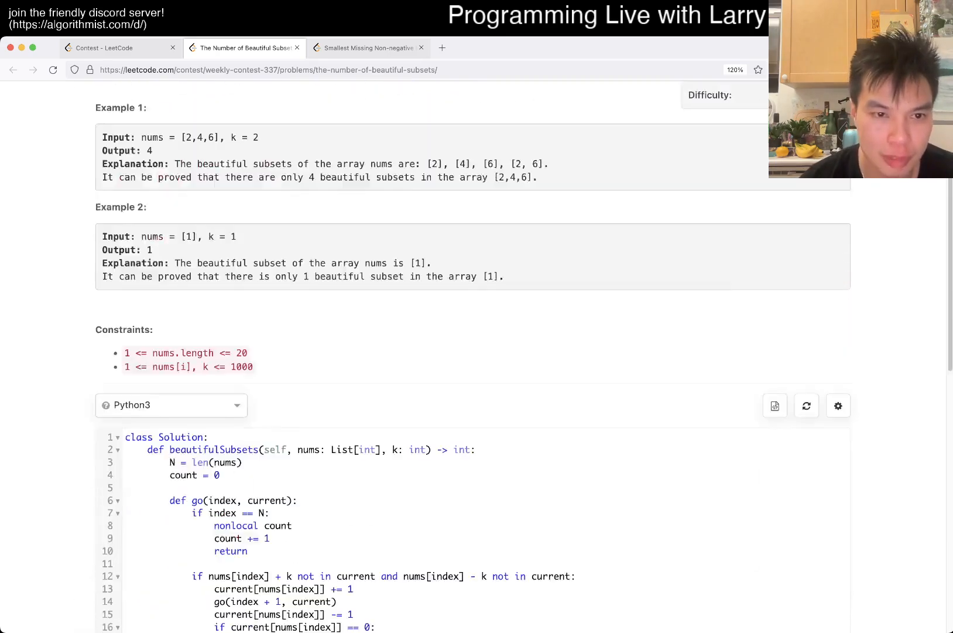
pyautogui.scroll(-3)
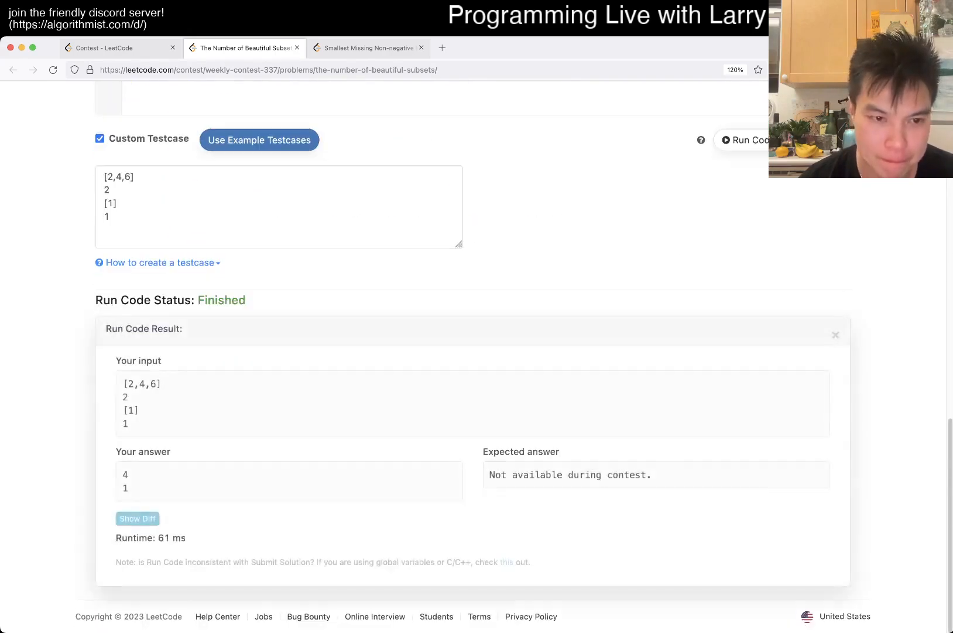
pyautogui.click(820, 431)
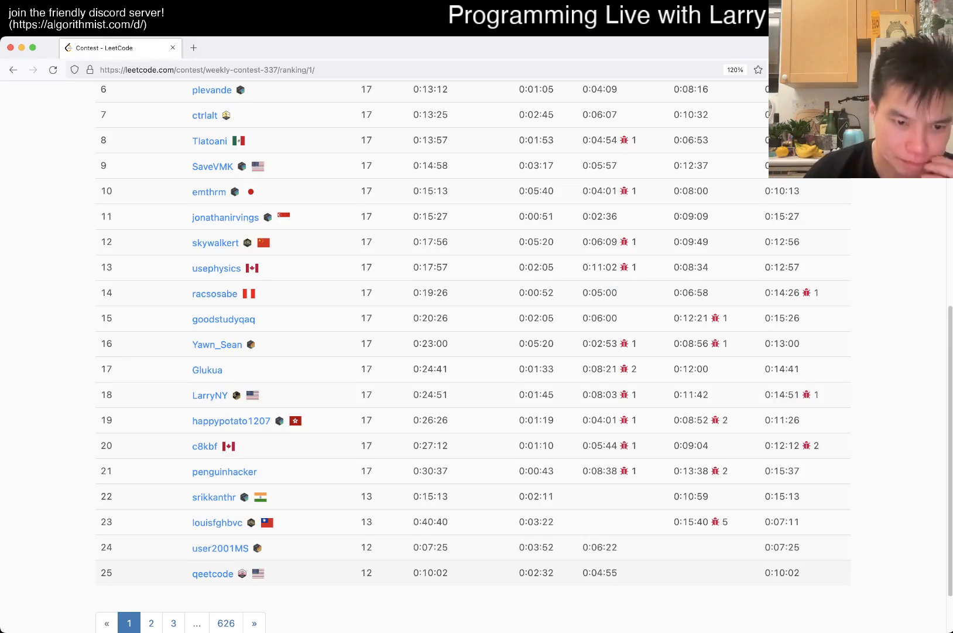
# Step: View All My Submissions showing the Python solution Accepted
pyautogui.scroll(3)
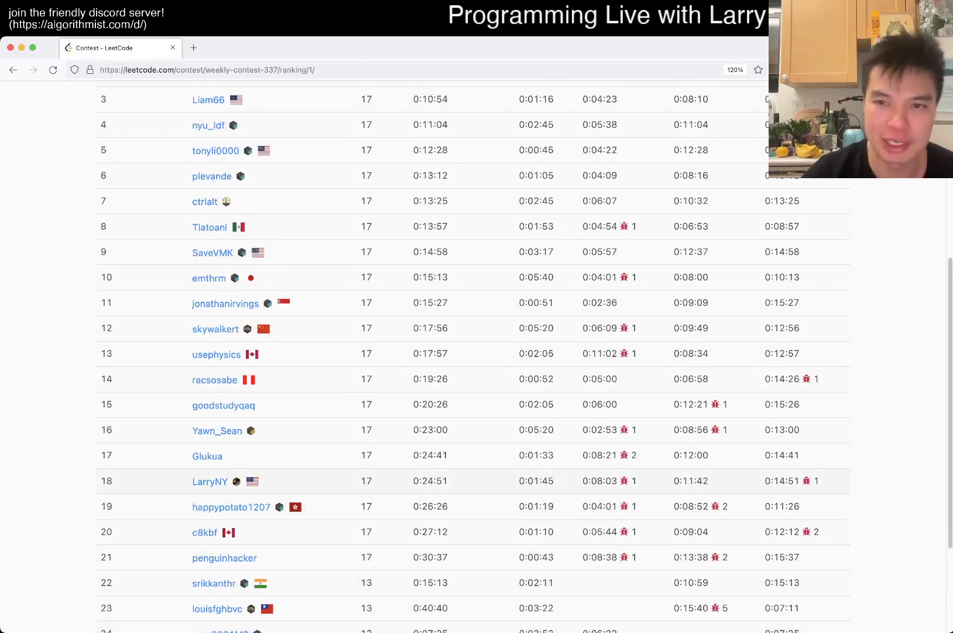
pyautogui.scroll(3)
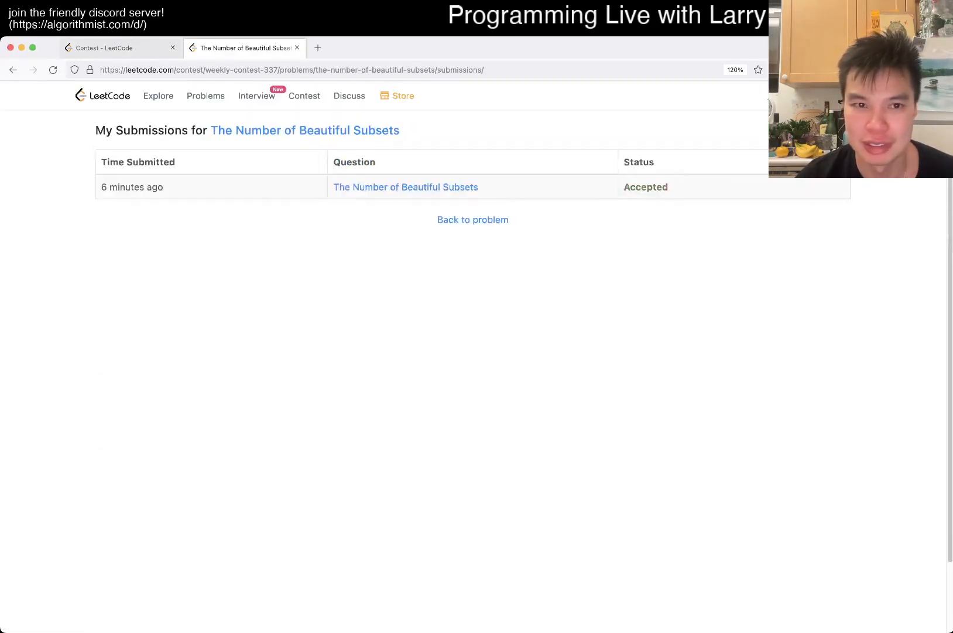
pyautogui.click(472, 220)
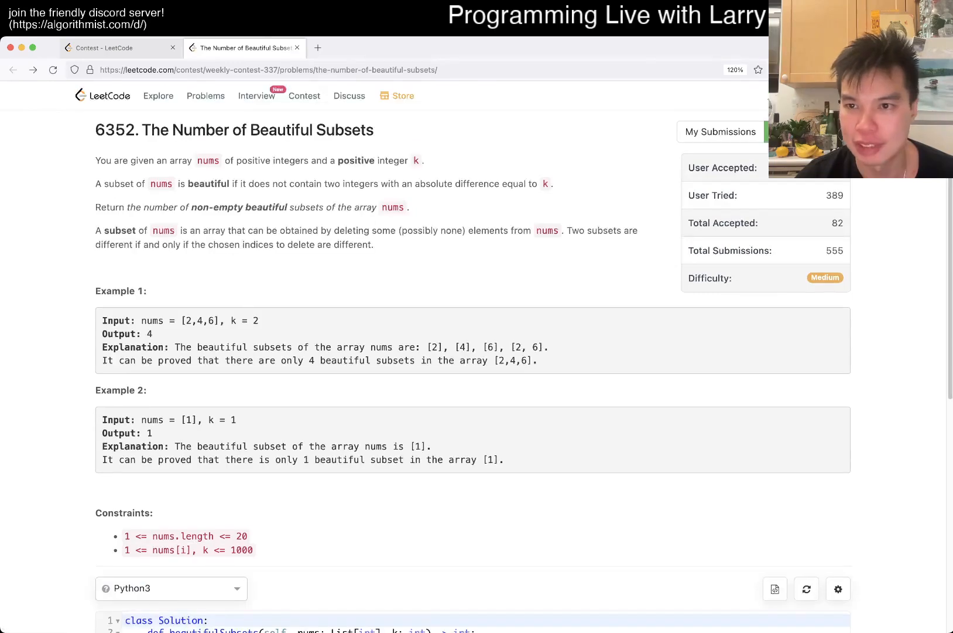
pyautogui.click(720, 132)
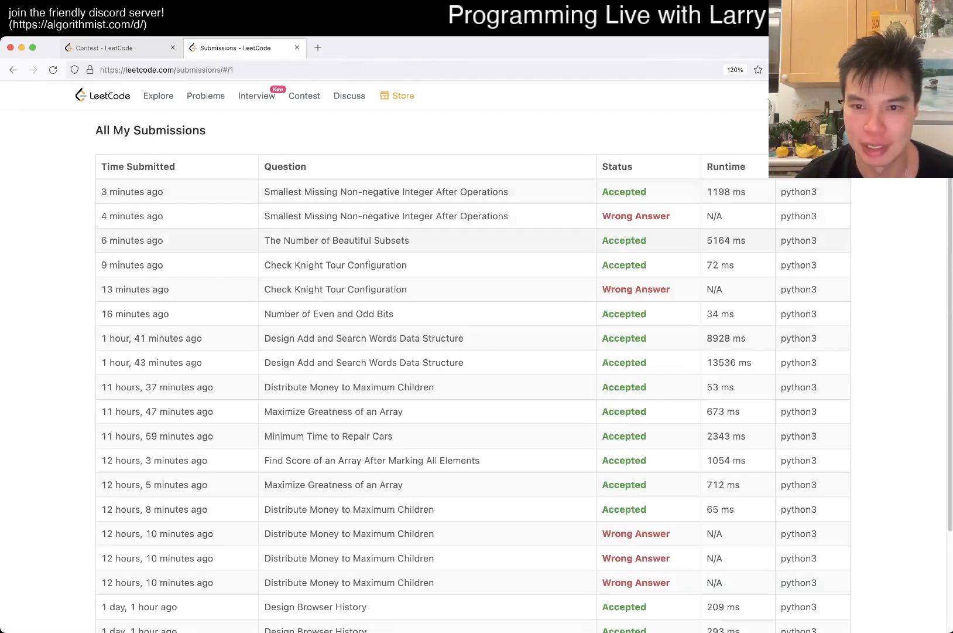
# Step: Return to the Beautiful Subsets problem page with the finished backtracking code
pyautogui.doubleClick(276, 289)
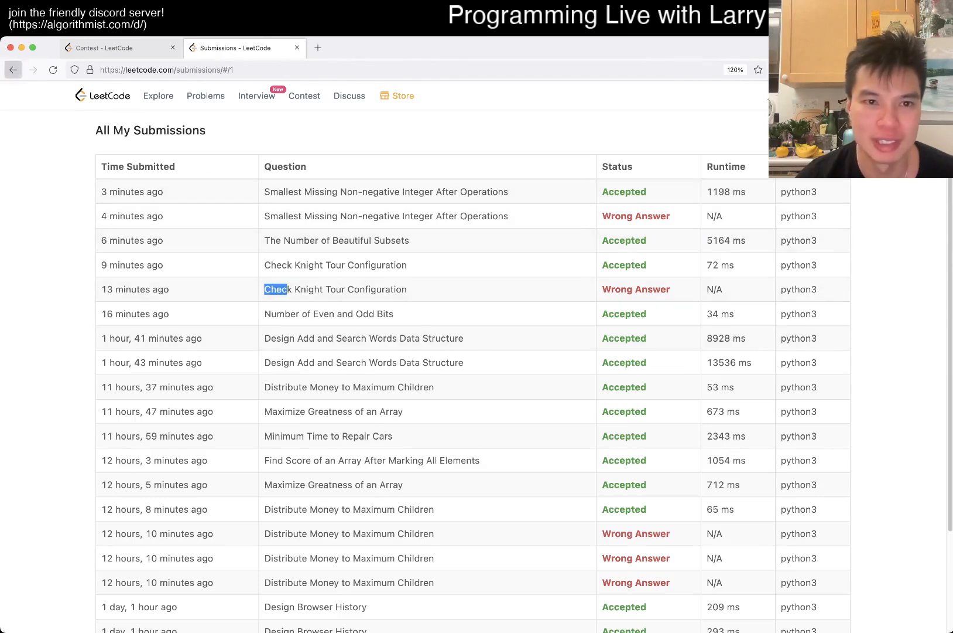
pyautogui.click(336, 240)
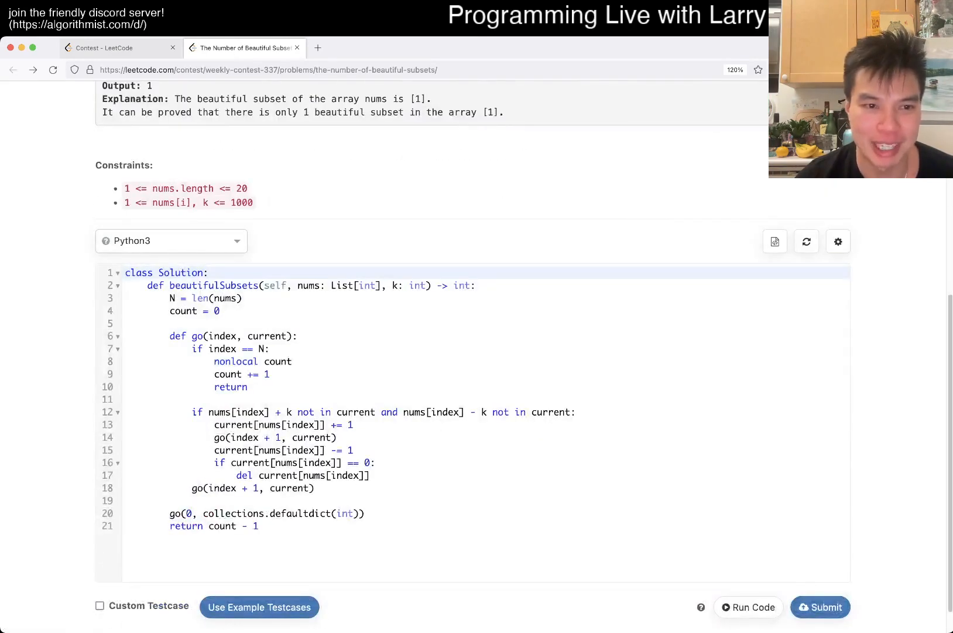
# Step: Change the editor language to Java, showing the Java backtracking solution
pyautogui.click(250, 488)
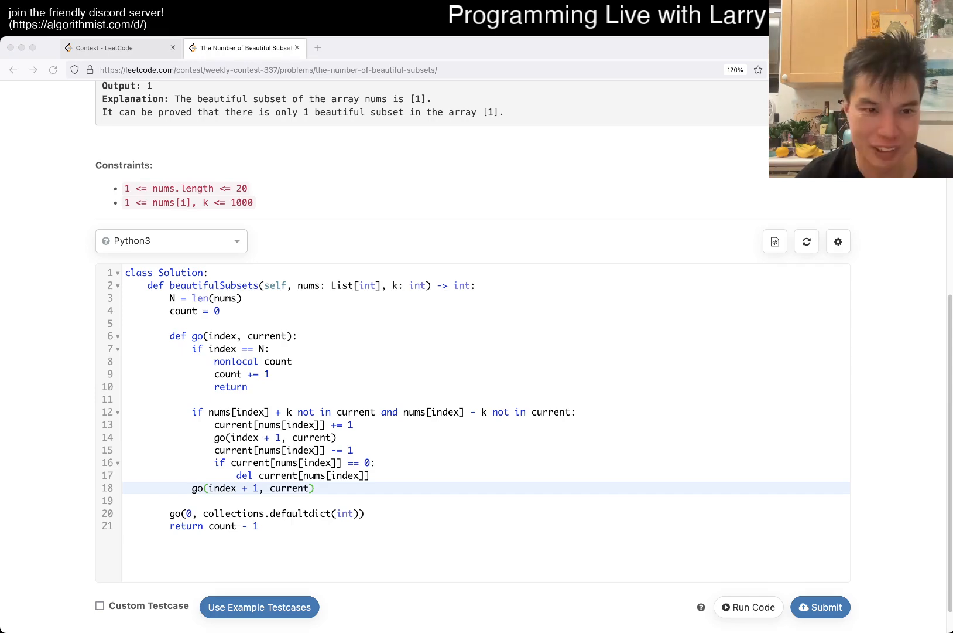
pyautogui.click(171, 240)
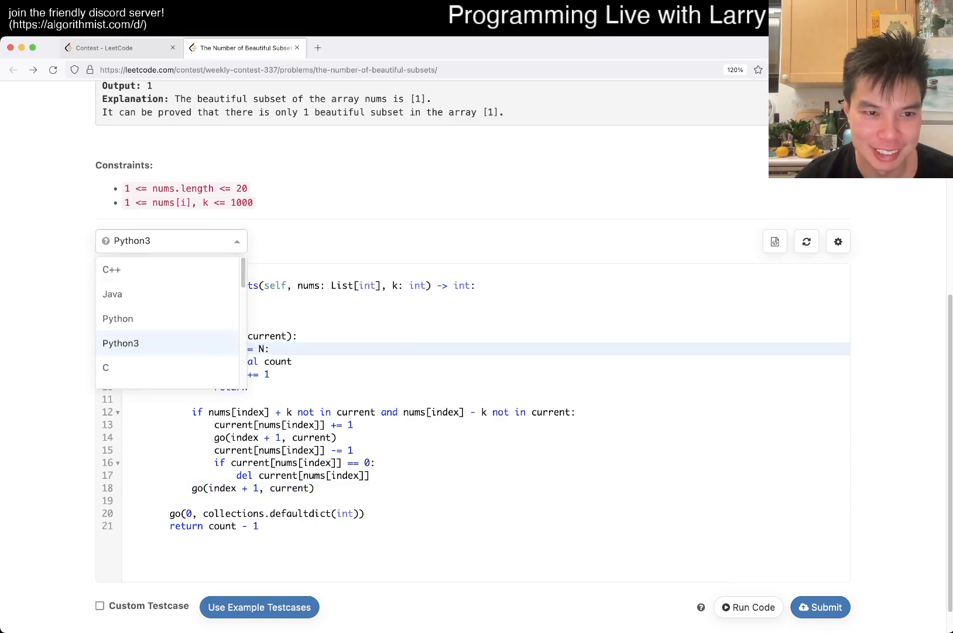
pyautogui.click(112, 294)
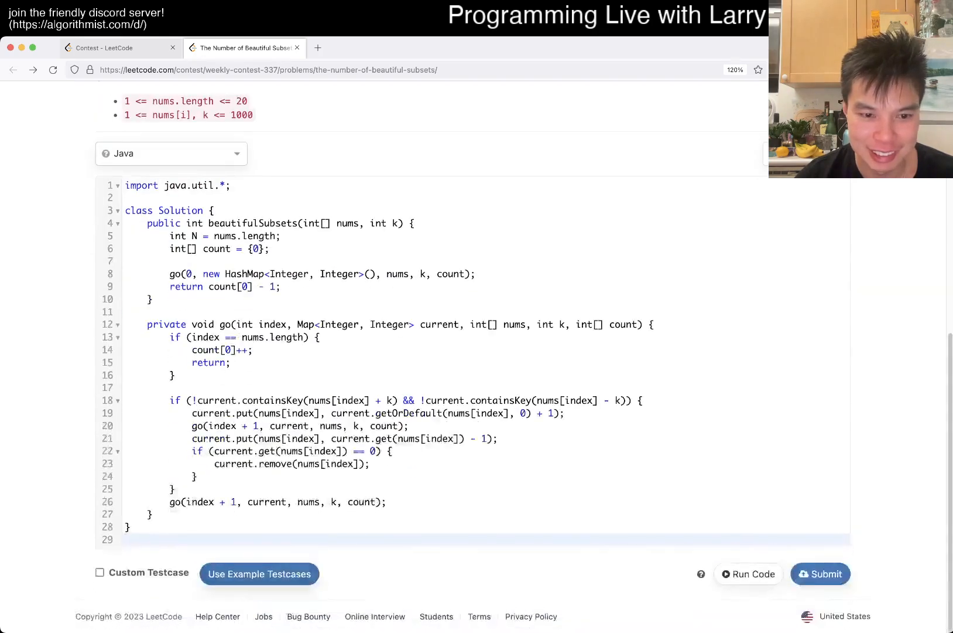
# Step: Run the Java solution getting 4 and 1, then submit it for judging
pyautogui.click(749, 574)
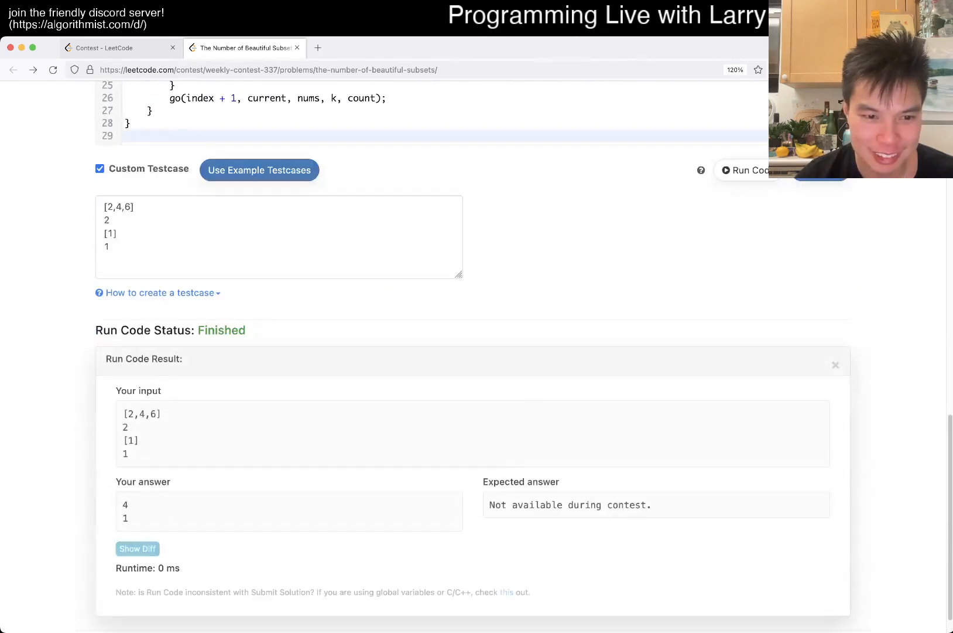
pyautogui.scroll(3)
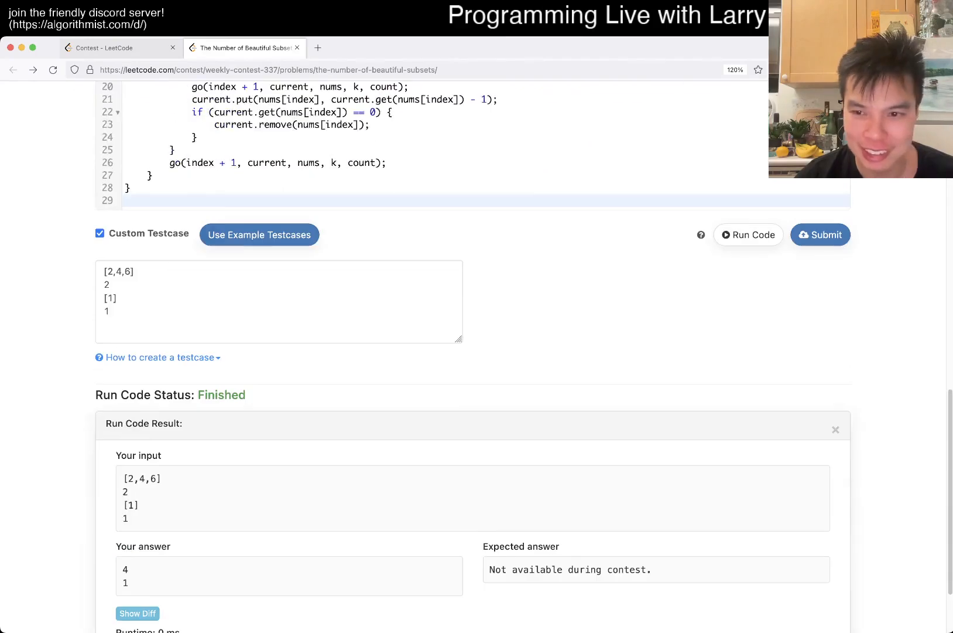
pyautogui.click(820, 235)
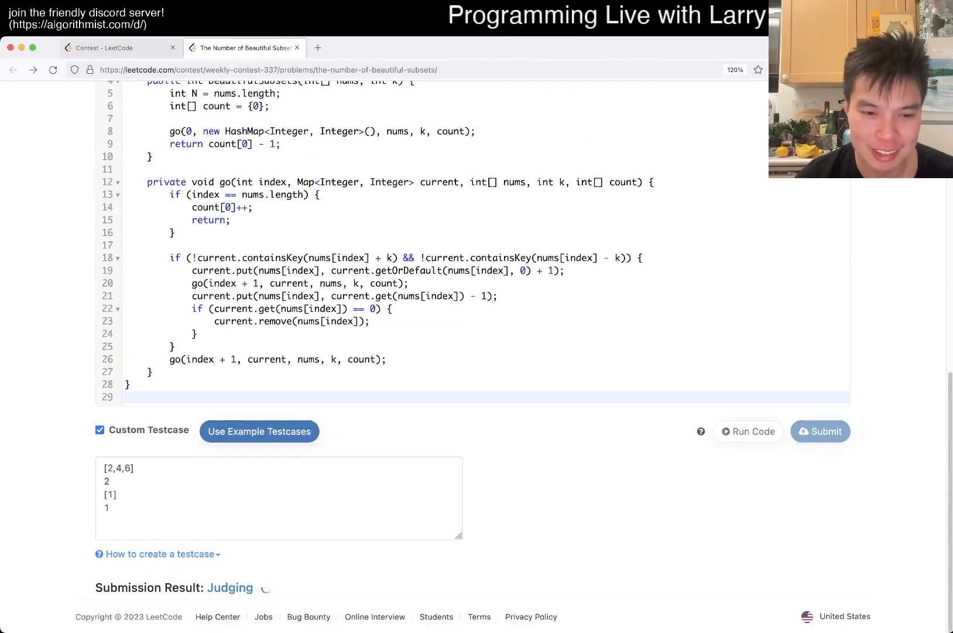
# Step: View My Submissions listing the Java solution Accepted at 1033 ms
pyautogui.scroll(3)
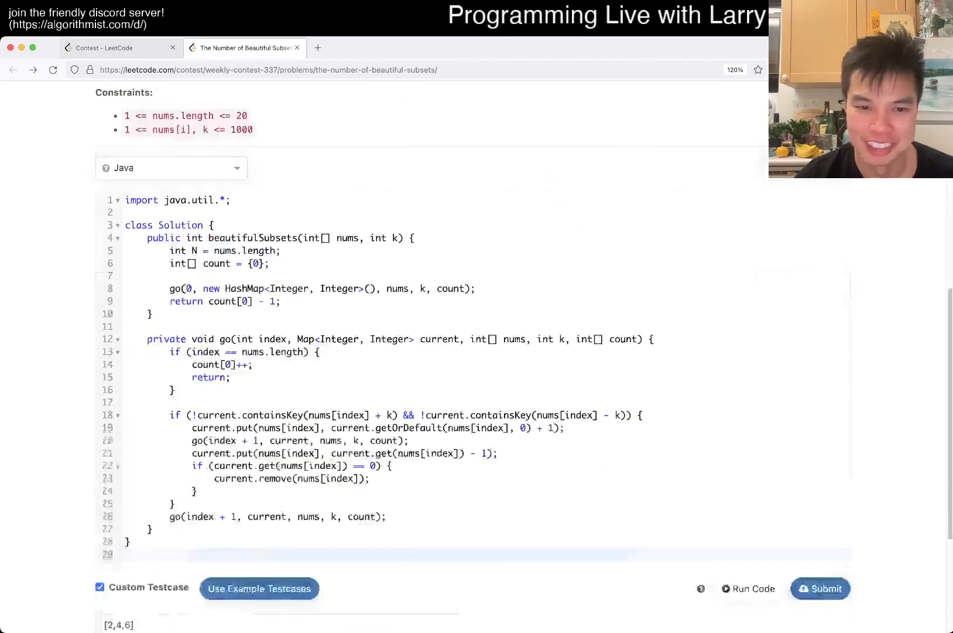
pyautogui.scroll(3)
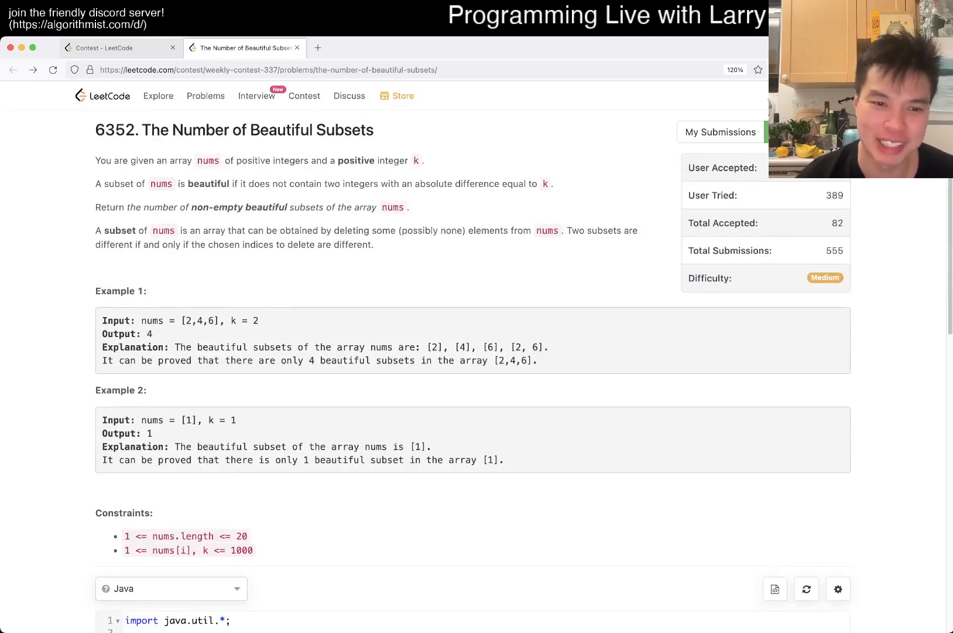
pyautogui.scroll(-3)
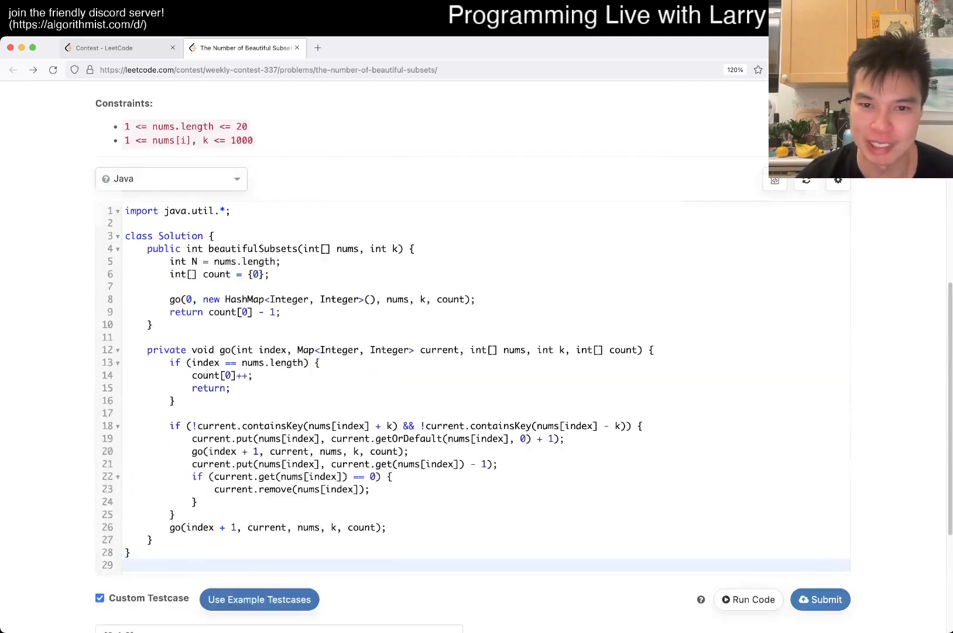
pyautogui.scroll(3)
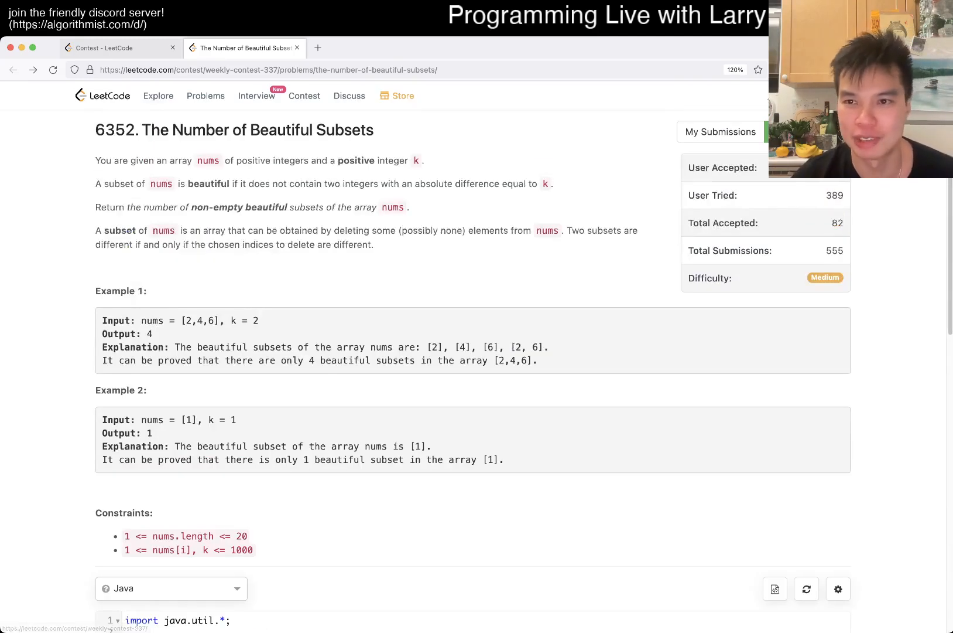
pyautogui.click(721, 132)
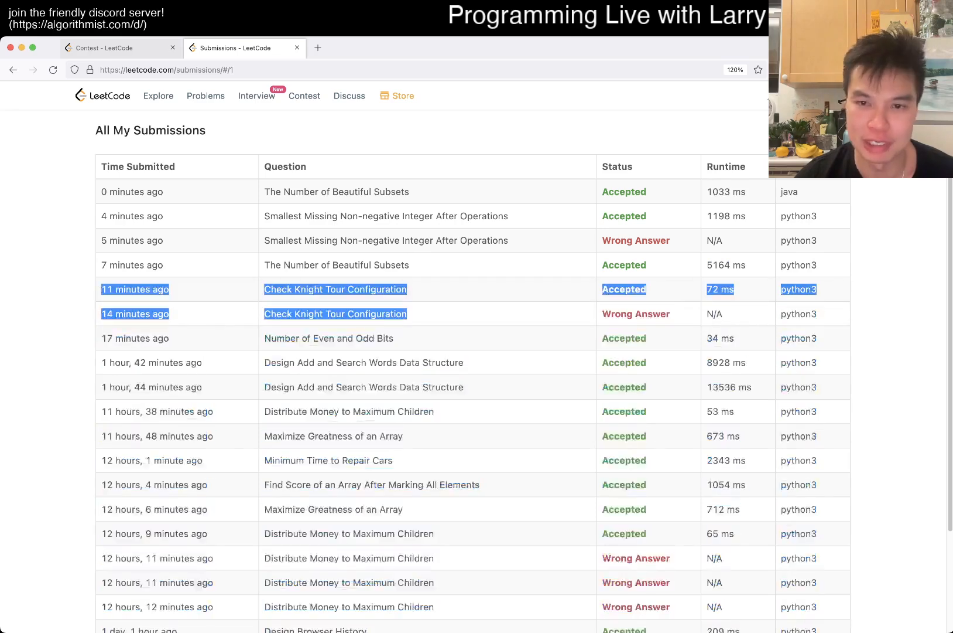
# Step: Show the Weekly Contest 337 ranking with LarryNY at 45 of 15644, score 17
pyautogui.click(119, 47)
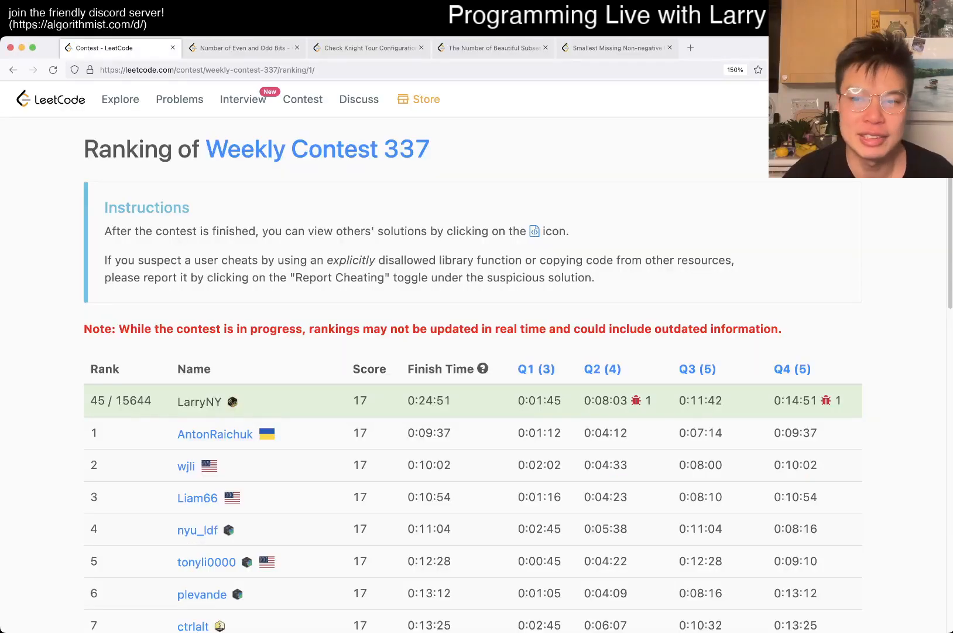